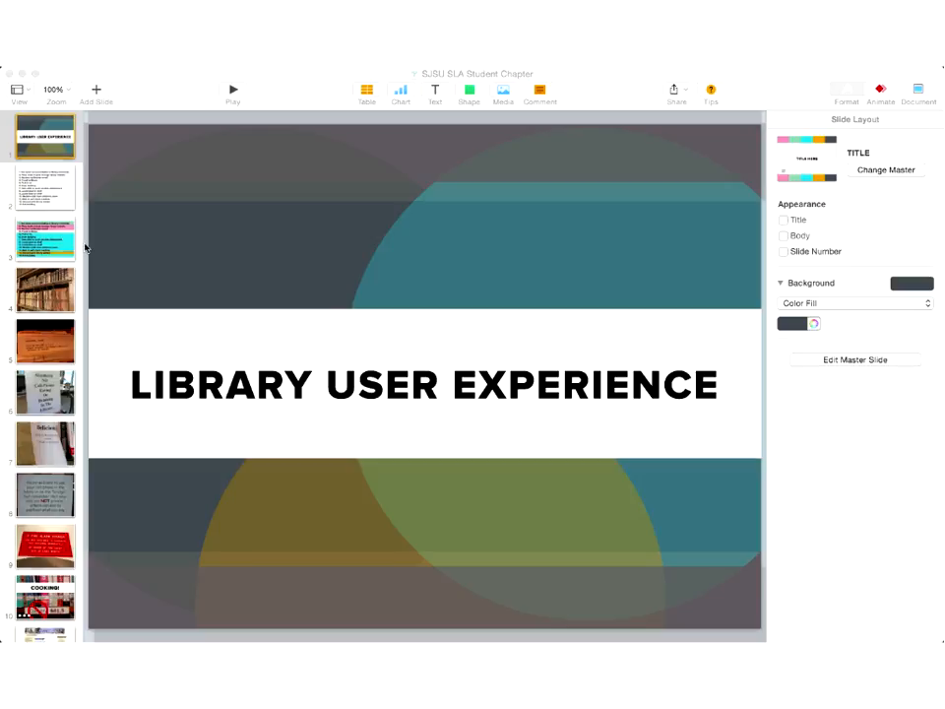
pyautogui.moveTo(118, 414)
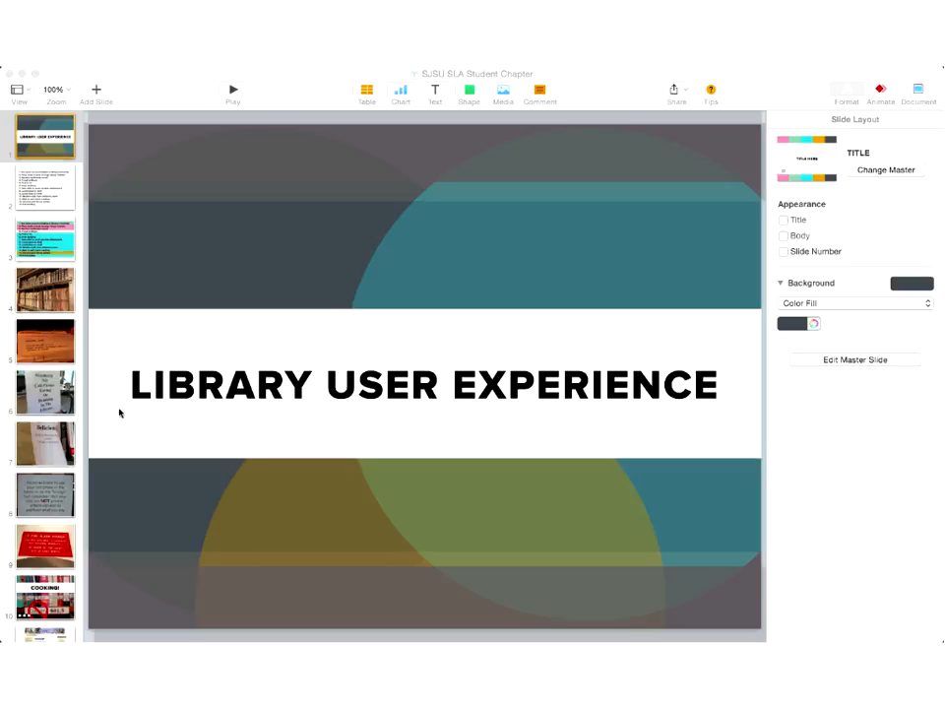
pyautogui.moveTo(57, 201)
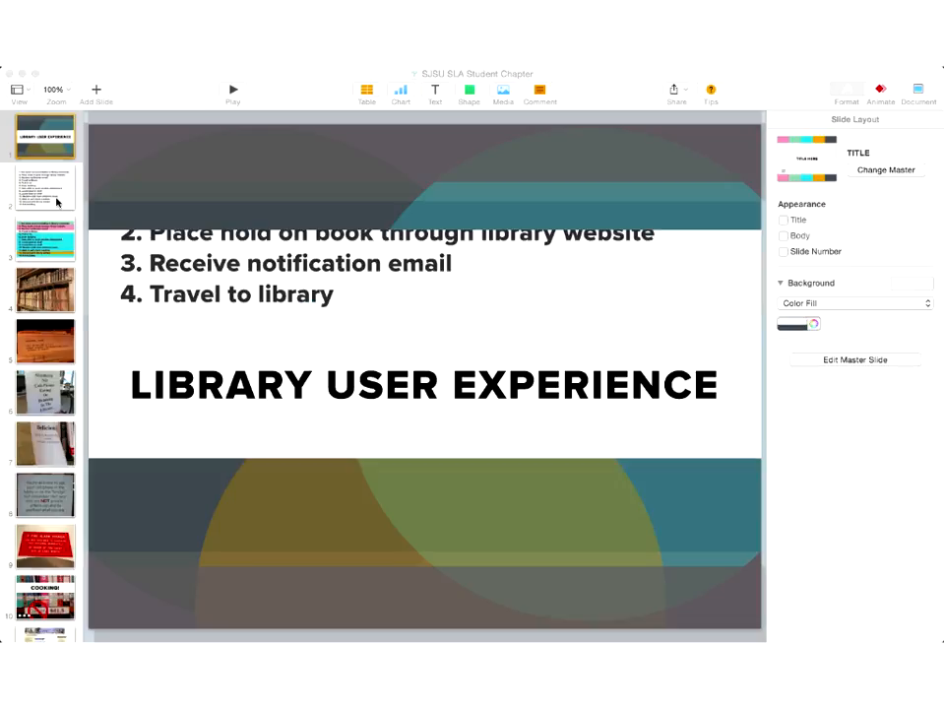
# - Show the full-slide photo of antique books on library shelves
pyautogui.click(43, 187)
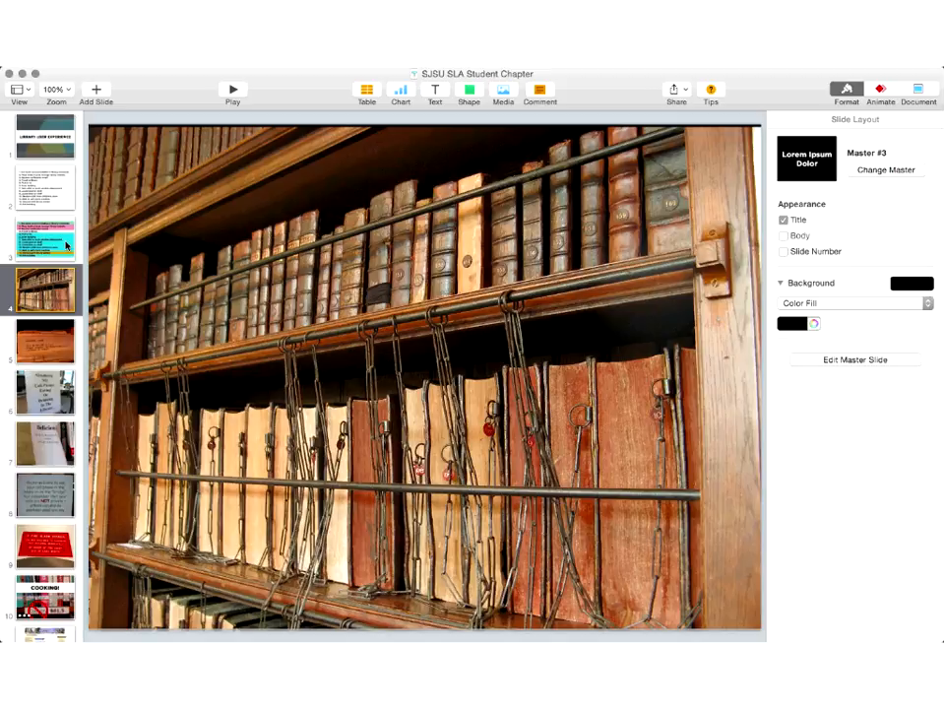
# - Step through the card catalogue photo to the 'No Cell-Phones, Eating or Drinking' sign slide
pyautogui.click(43, 338)
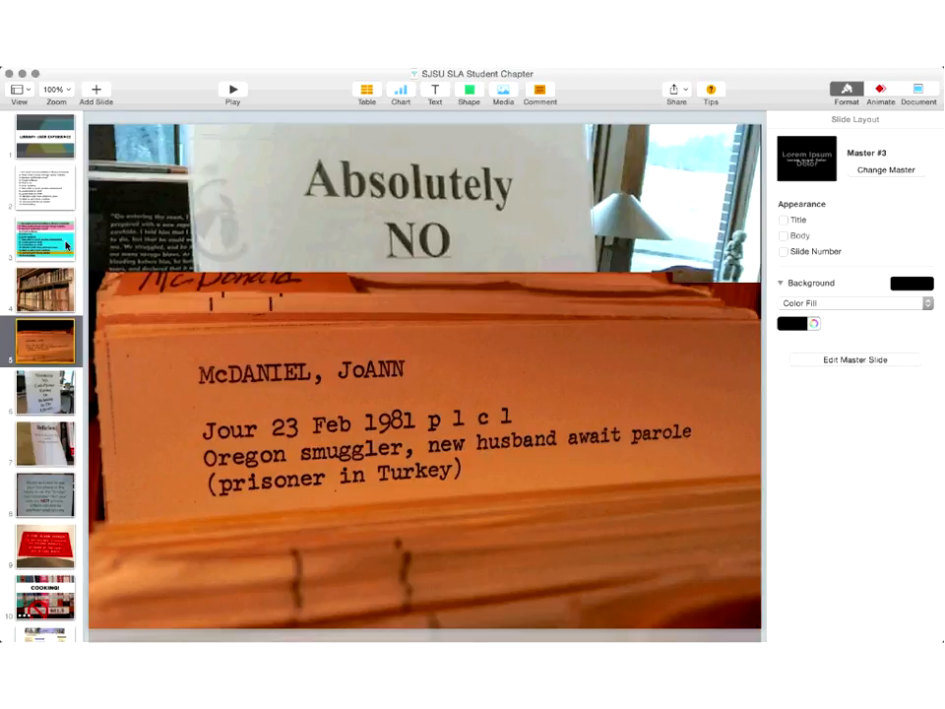
pyautogui.click(43, 391)
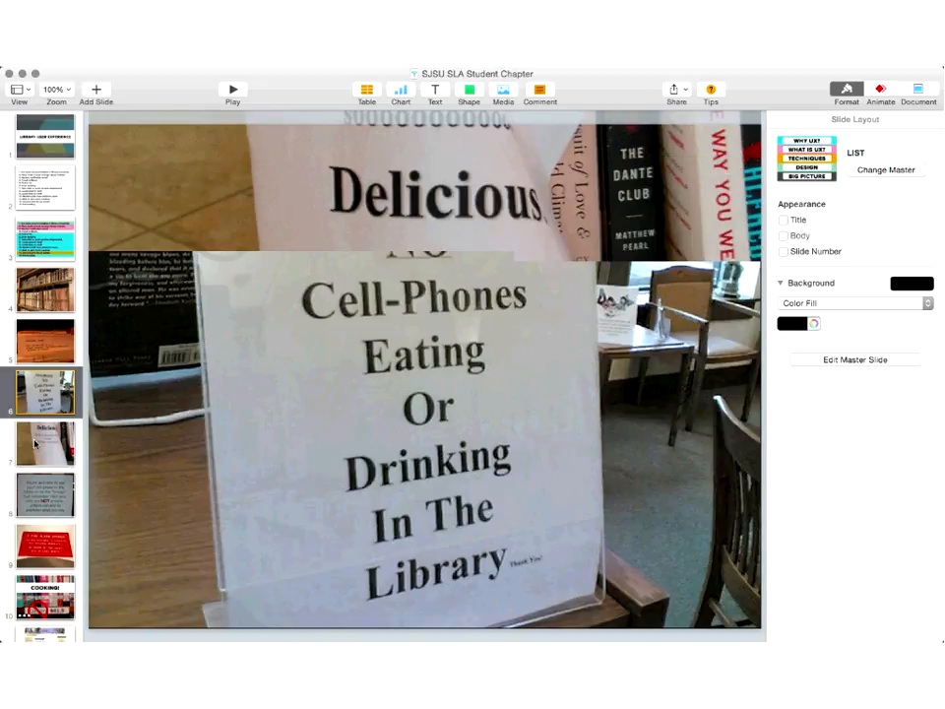
# - Step through the summer reading sign to the slide saying lobby phone calls are not private
pyautogui.click(45, 441)
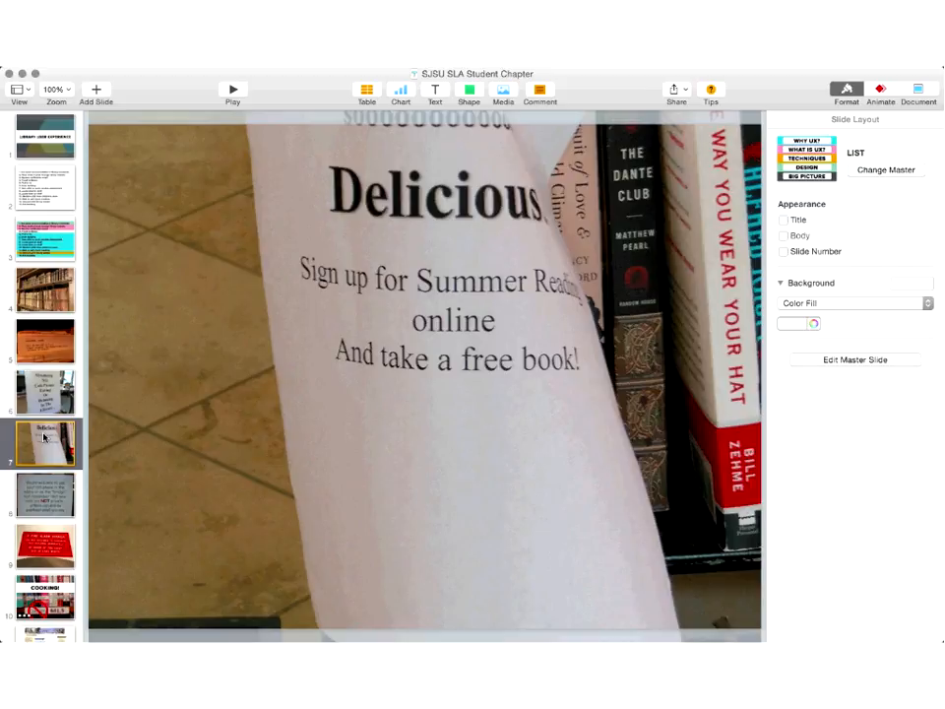
pyautogui.moveTo(55, 488)
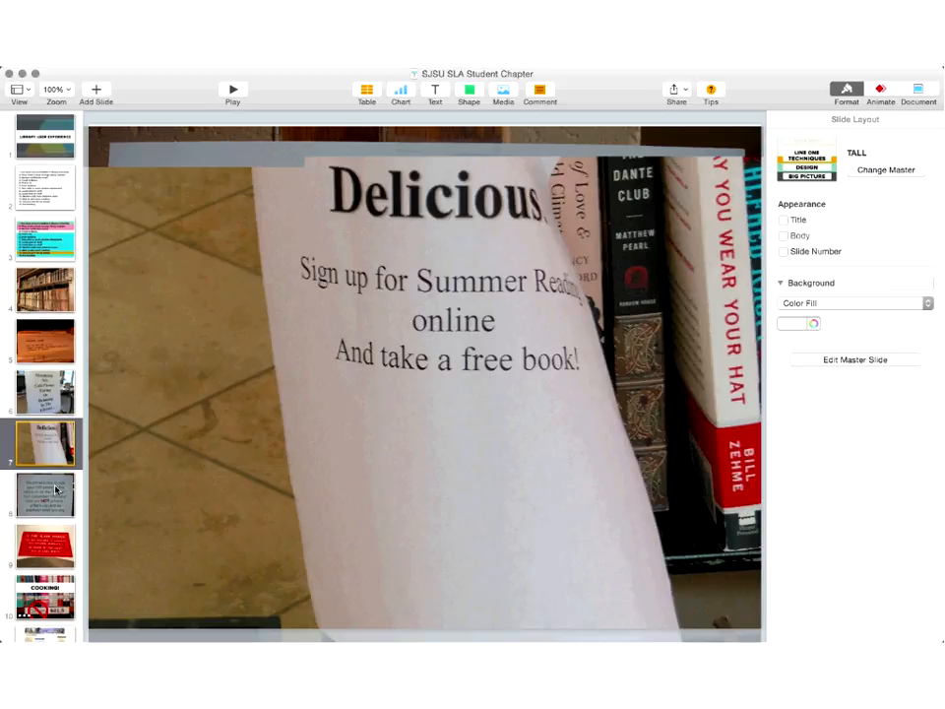
pyautogui.click(45, 494)
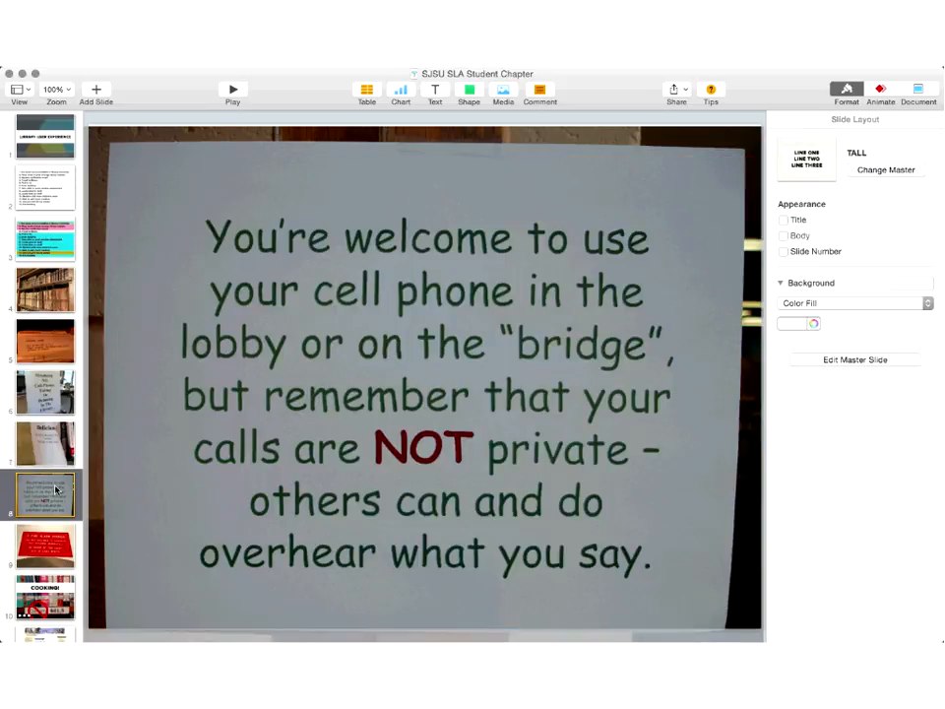
pyautogui.moveTo(59, 394)
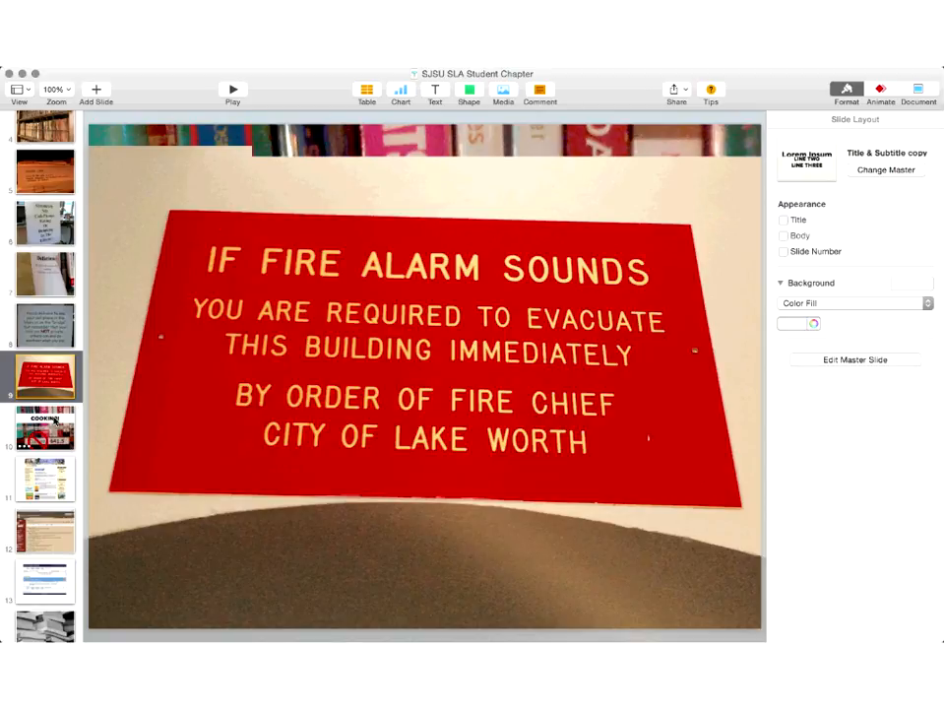
pyautogui.click(46, 429)
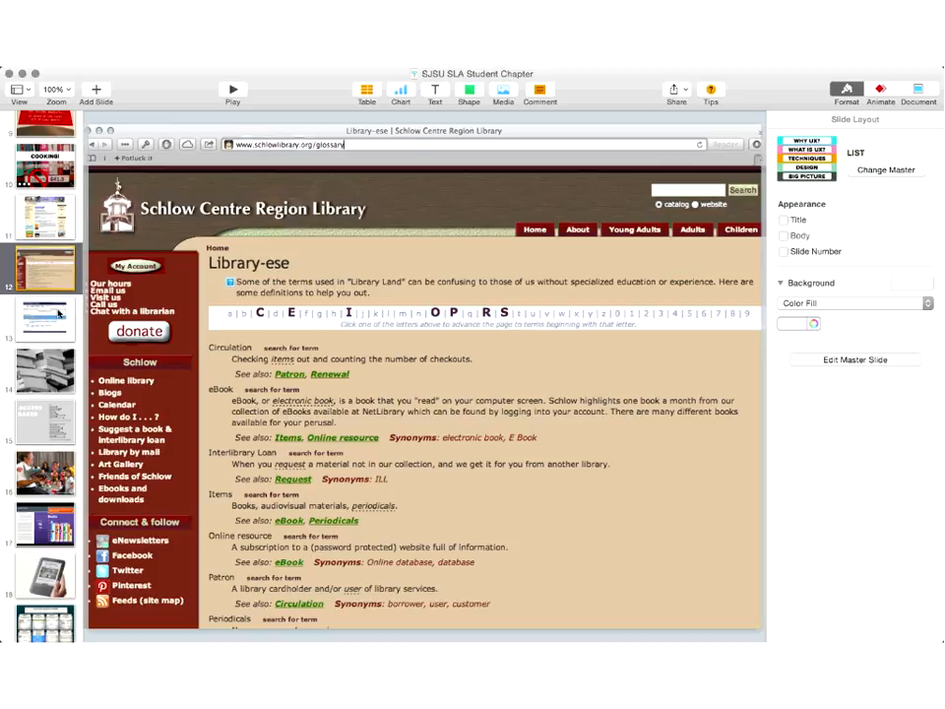
# - Show the black-and-white photo of stacked books
pyautogui.click(44, 319)
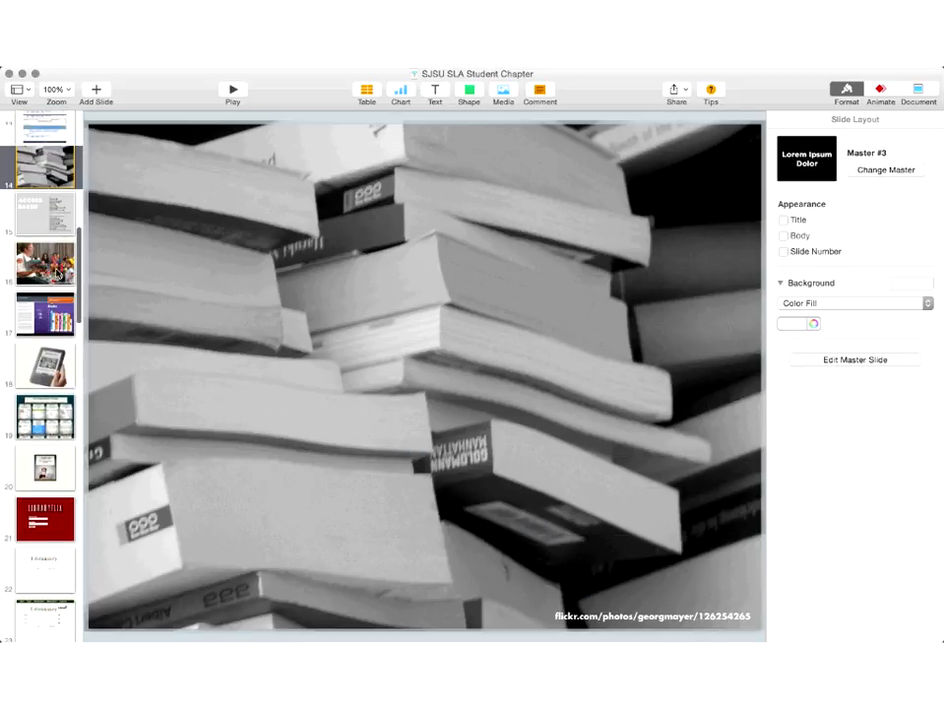
# - Scroll the navigator down toward the 'Access Based' database listing slide
pyautogui.scroll(-3)
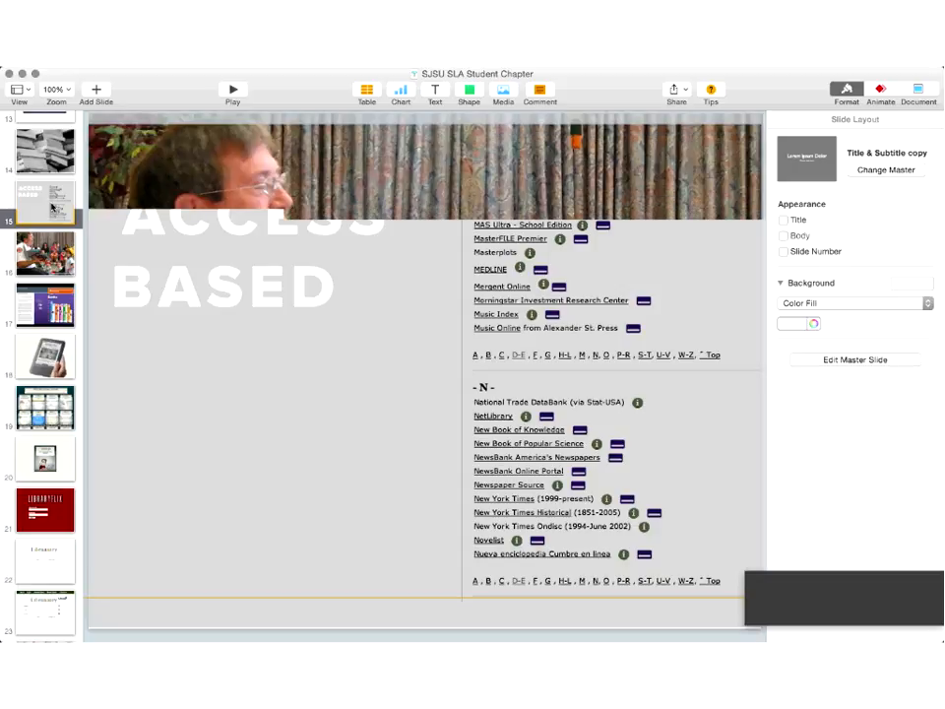
# - Step through the firefighter story-time photo to 'The Library Brand 2010' Books bar chart
pyautogui.click(43, 254)
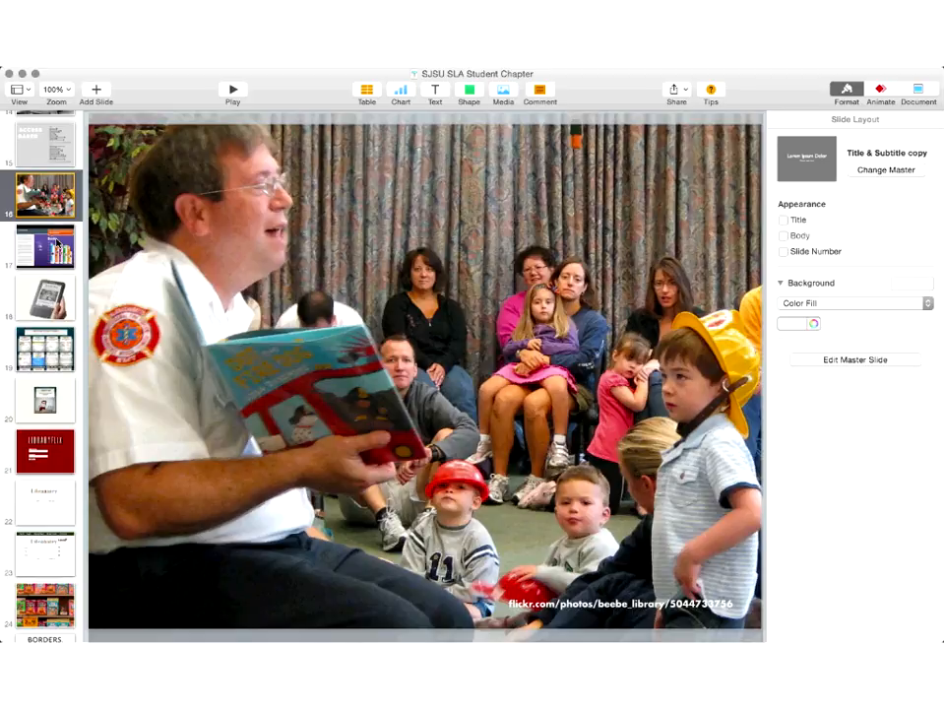
pyautogui.click(43, 246)
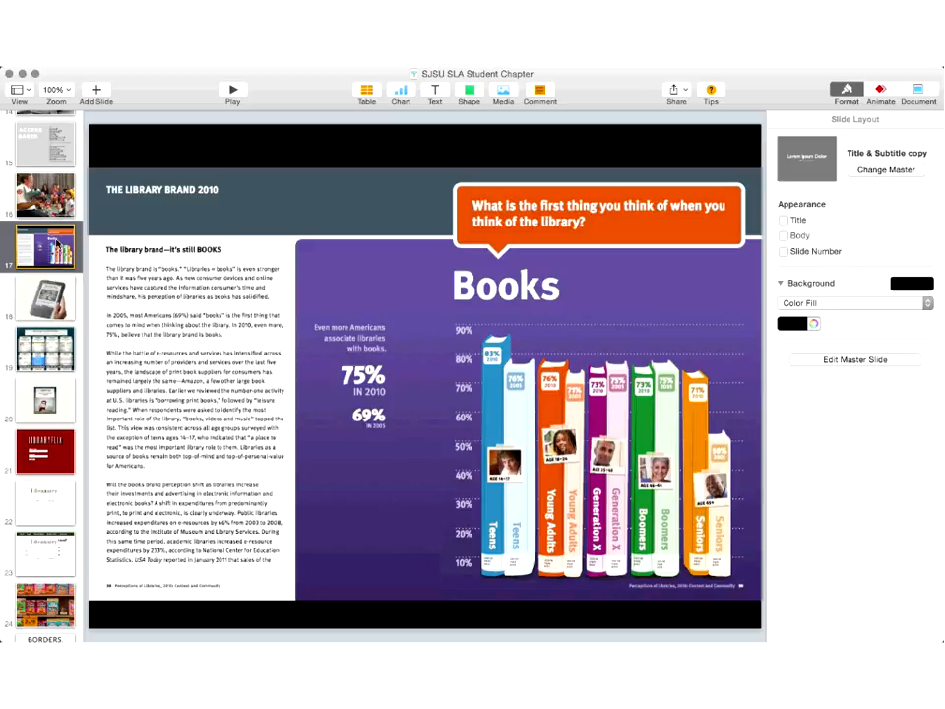
# - Step through the Kindle e-reader photo to the 'Why DRM Doesn't Work' comic slide
pyautogui.click(43, 296)
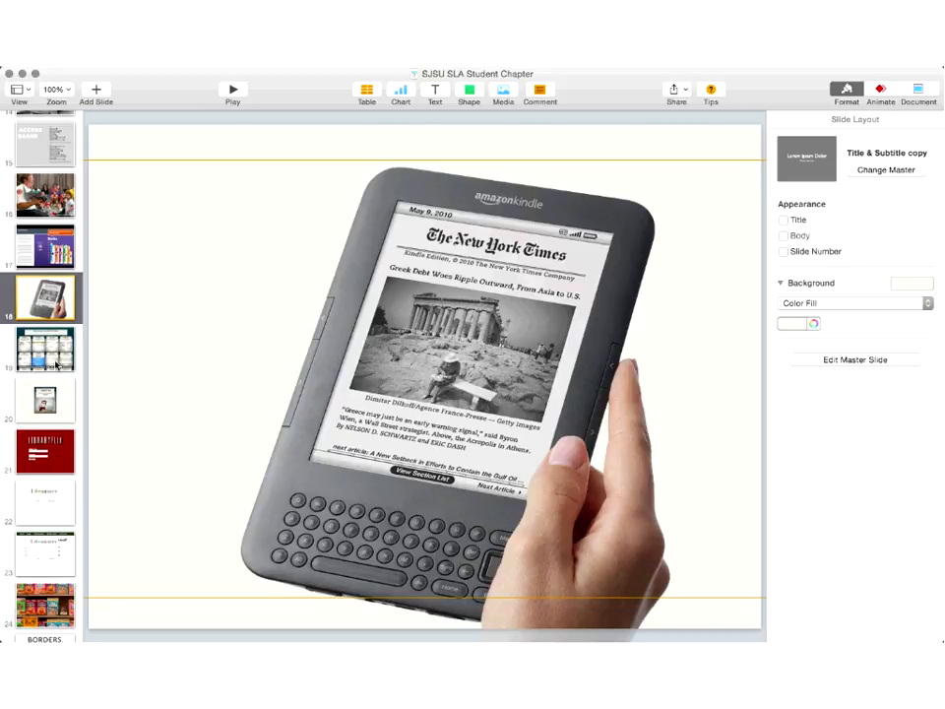
pyautogui.click(44, 350)
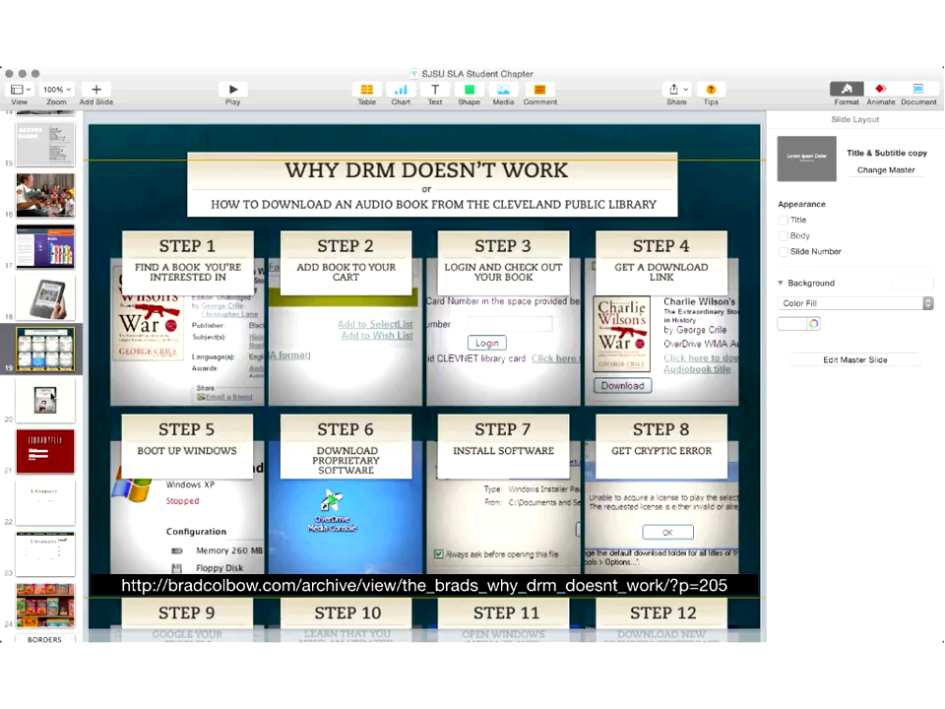
pyautogui.click(45, 400)
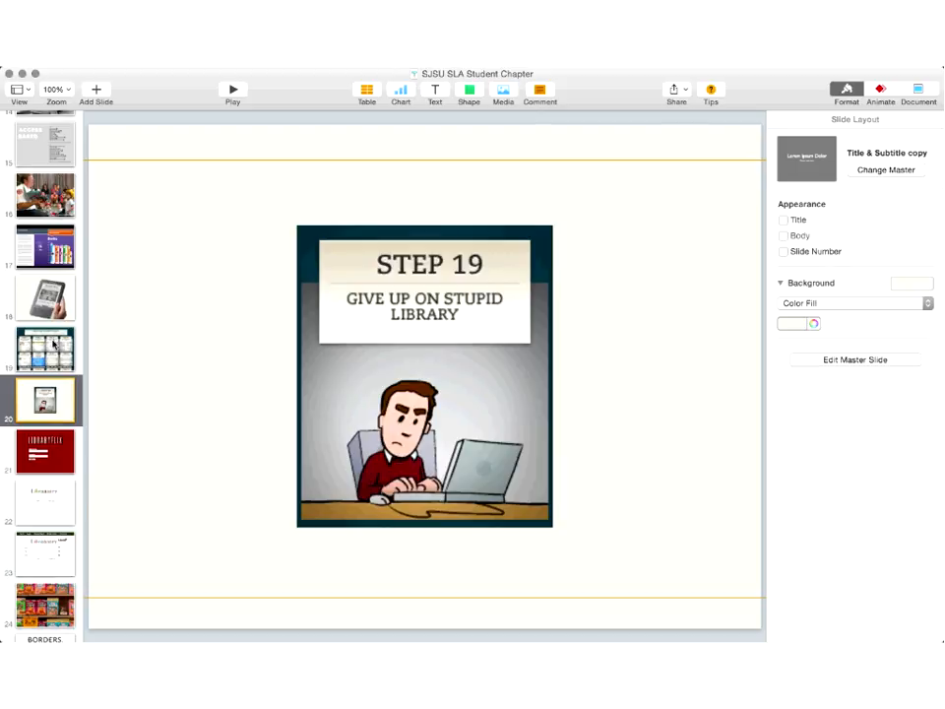
pyautogui.click(43, 349)
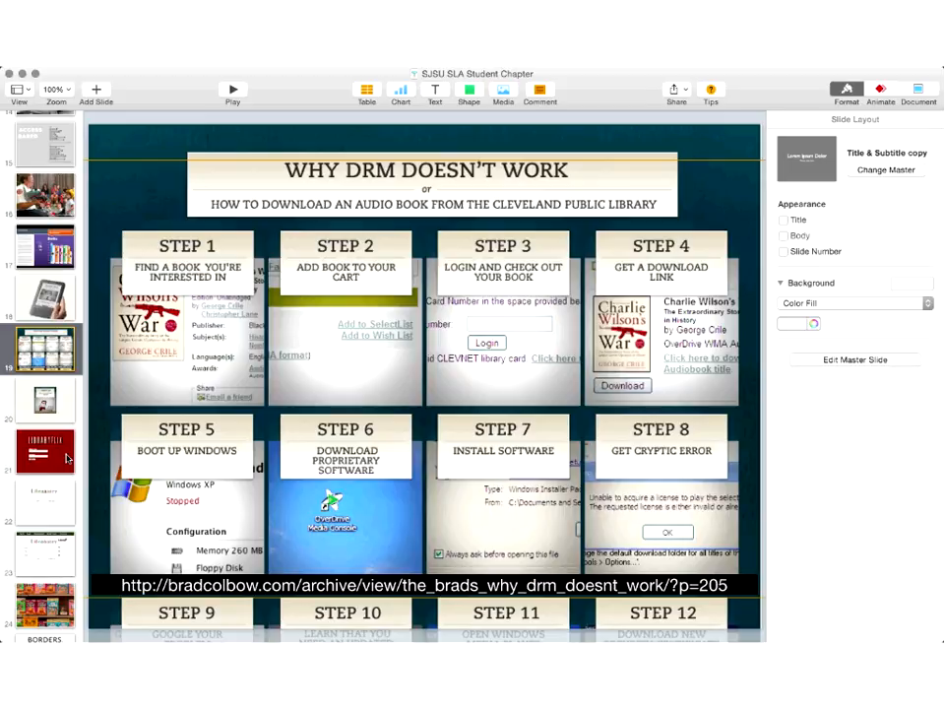
# - Review the LIBRARYFLIX login and Libraaaary search parody slides, then land on the Borders and Blockbuster logos
pyautogui.click(44, 451)
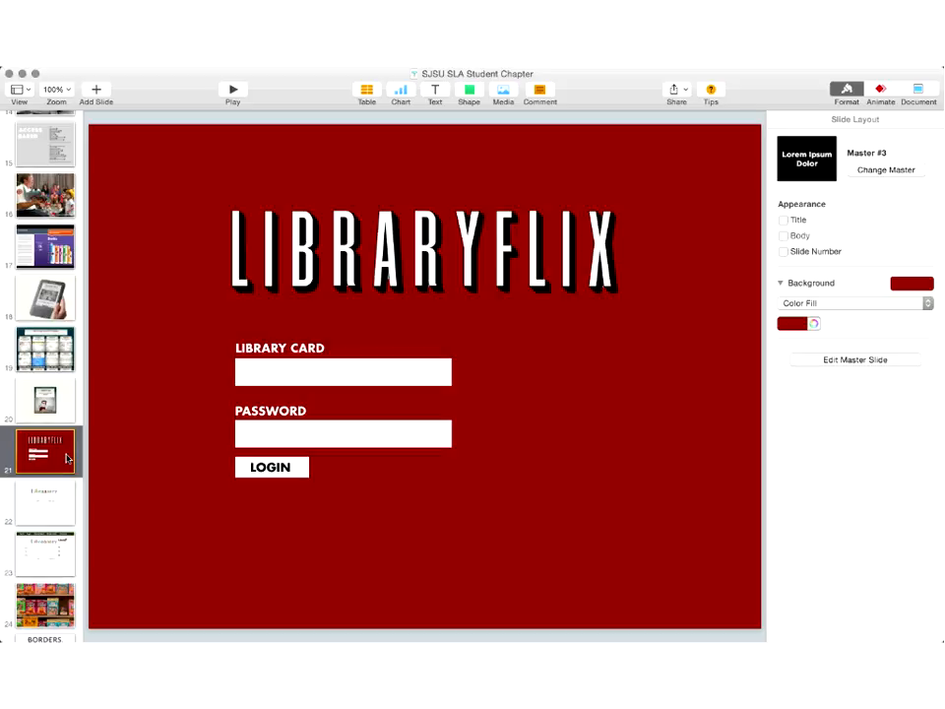
pyautogui.click(45, 502)
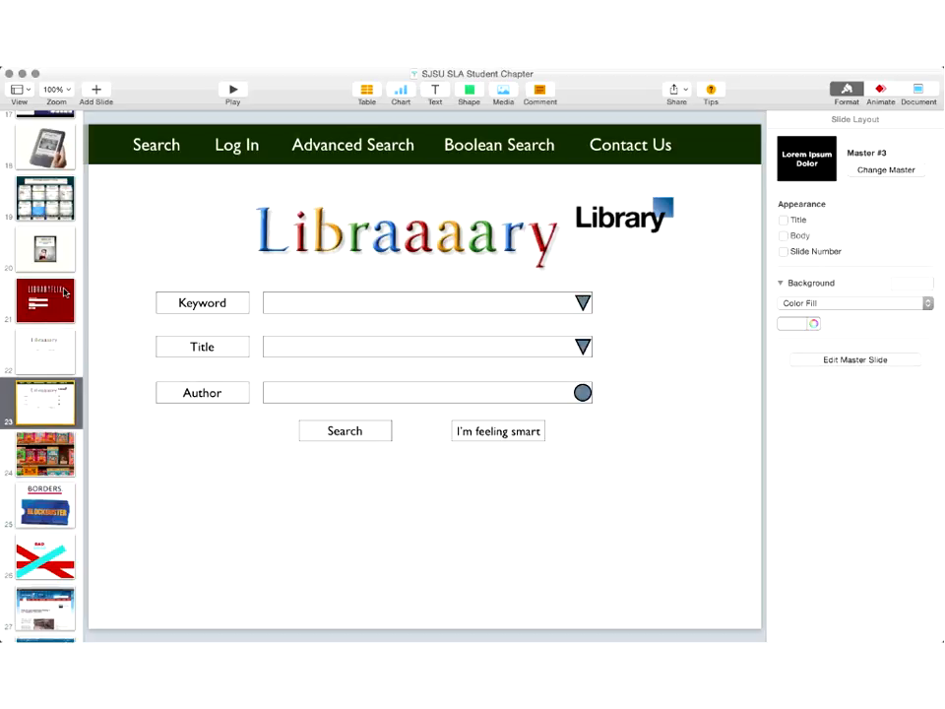
pyautogui.click(43, 300)
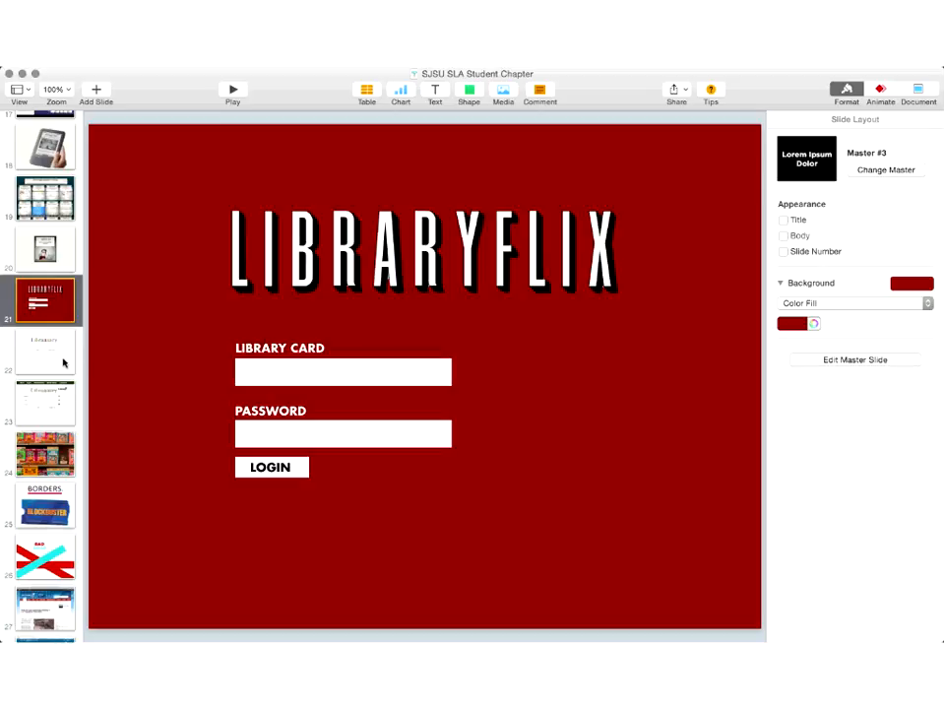
pyautogui.click(46, 351)
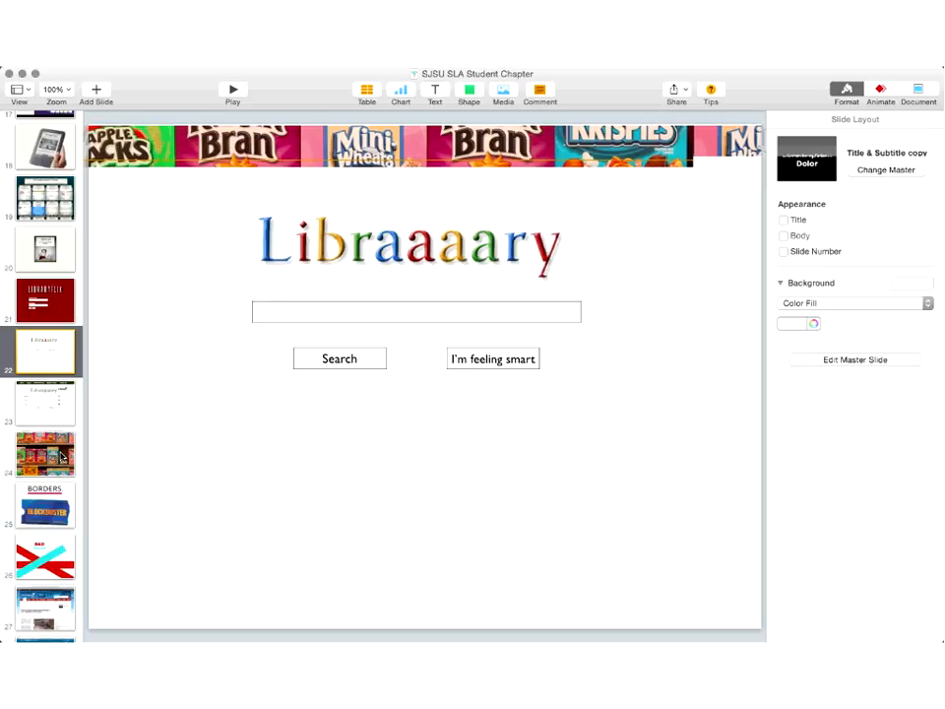
pyautogui.click(44, 453)
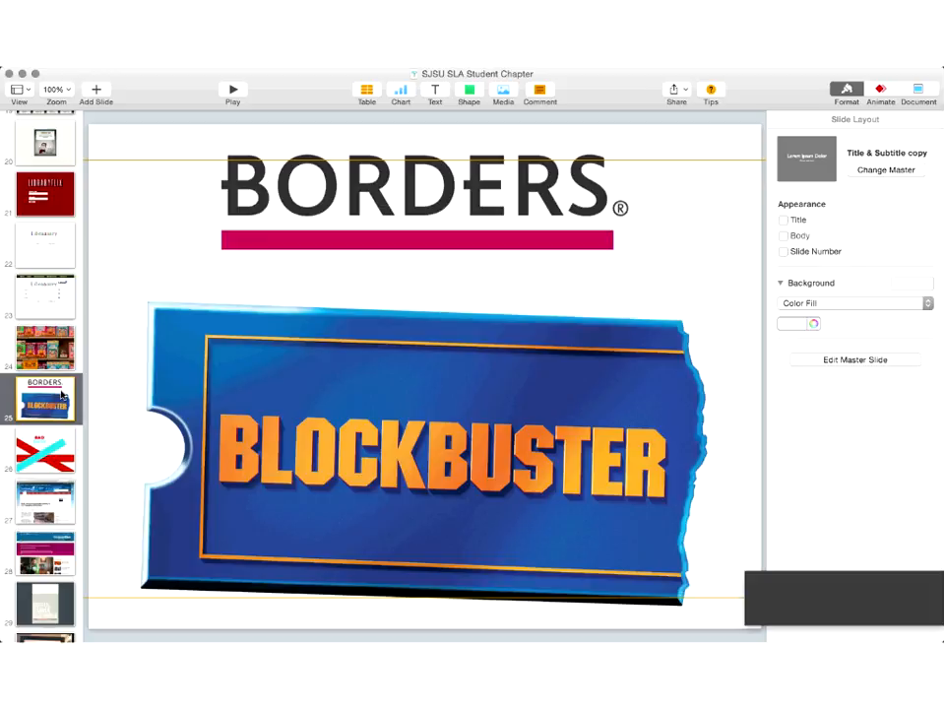
# - Show the BAD / GOOD slide with crossing red and cyan stripes
pyautogui.scroll(-3)
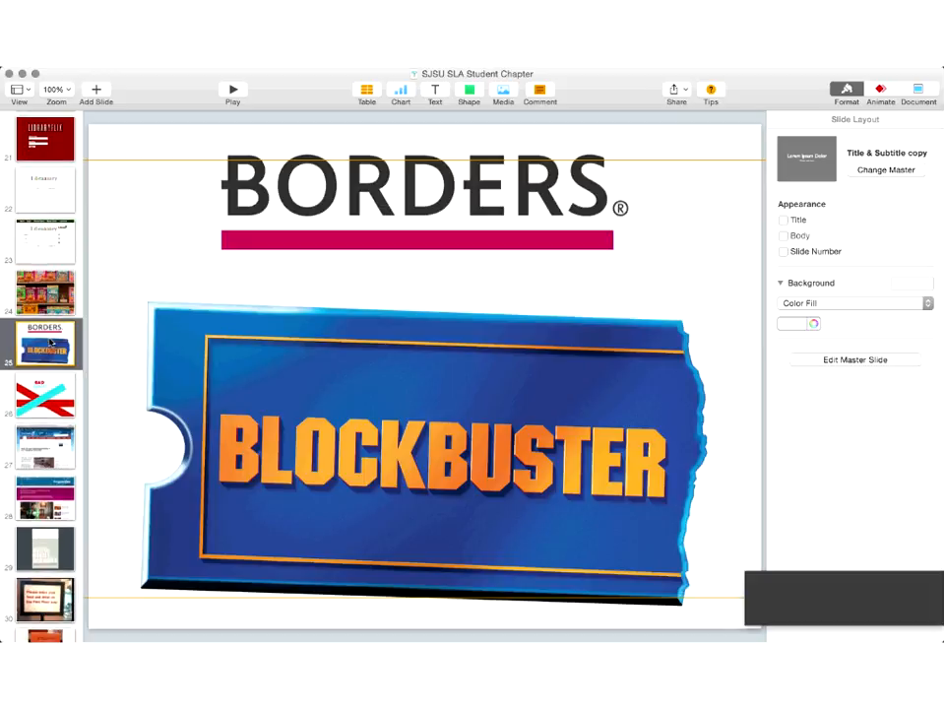
pyautogui.moveTo(55, 203)
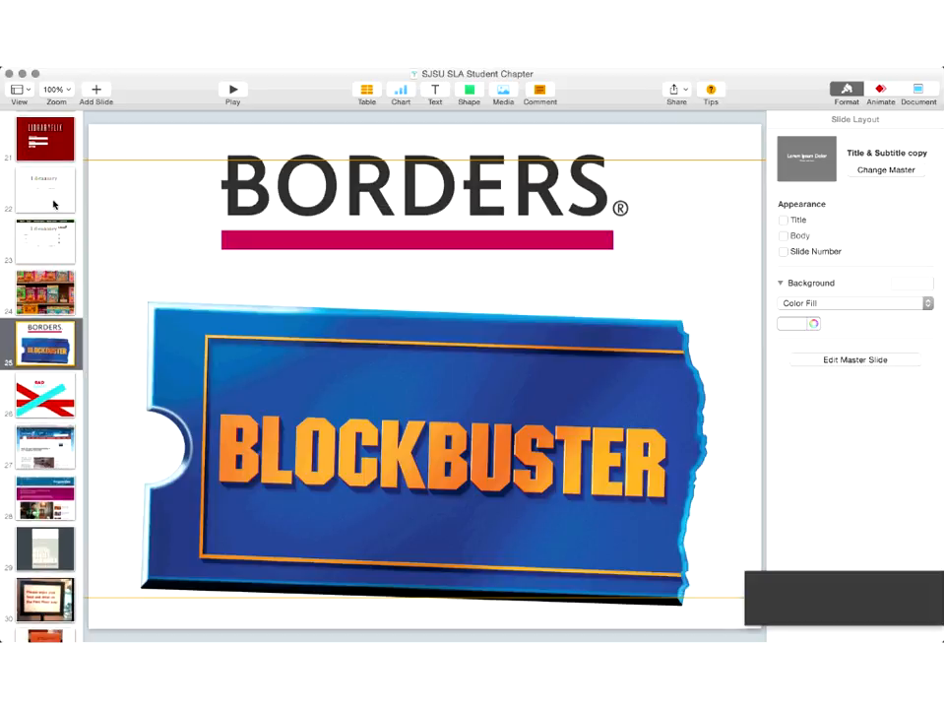
pyautogui.click(43, 369)
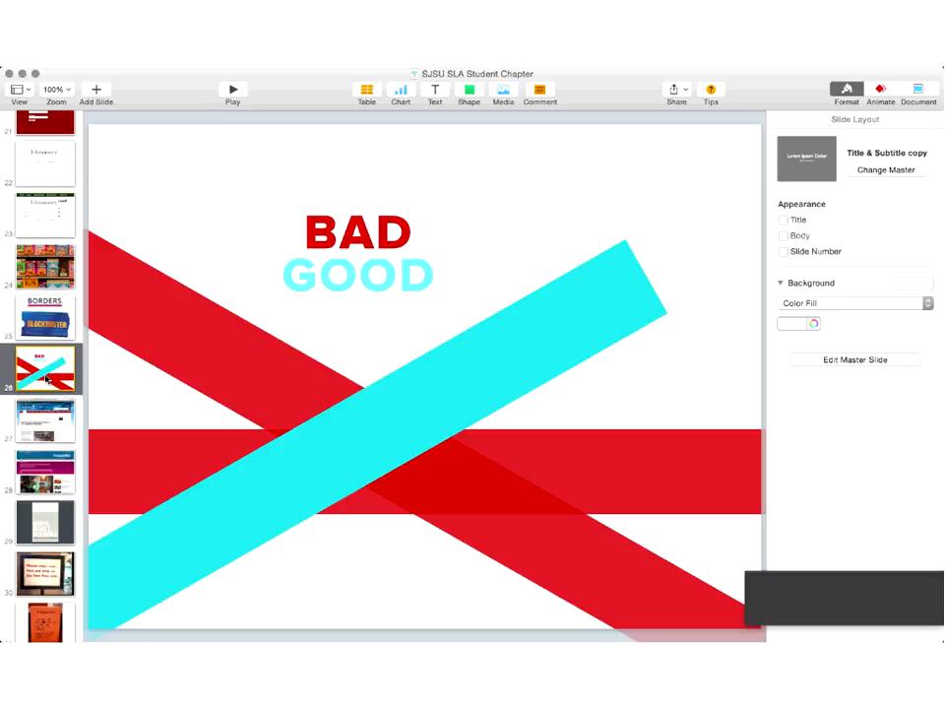
# - Show the Guardian article screenshot about libraries moving into pubs and cafes
pyautogui.scroll(-3)
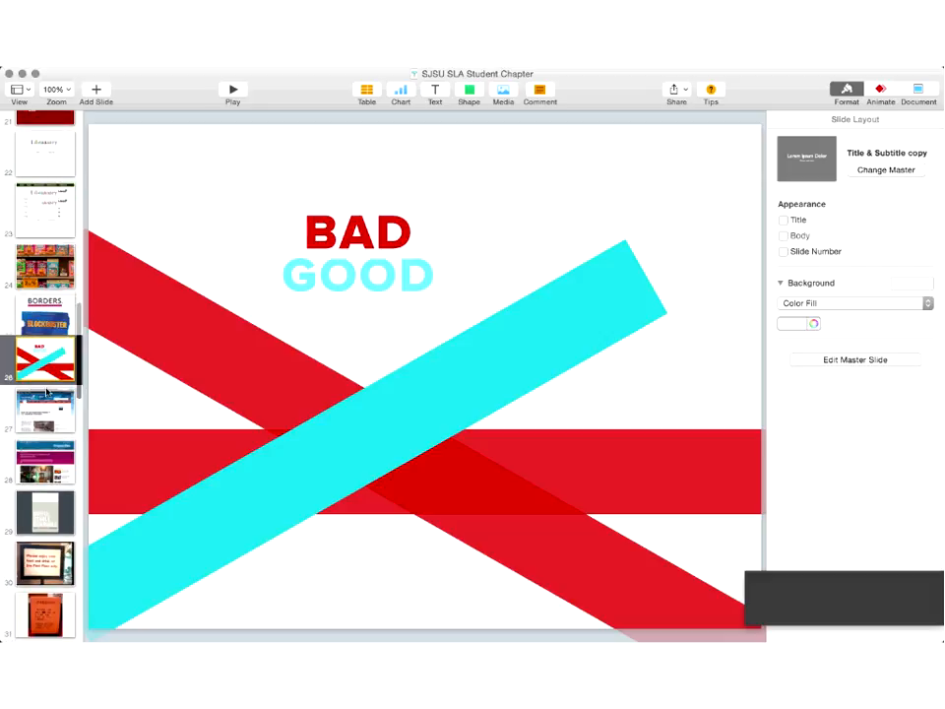
pyautogui.click(45, 409)
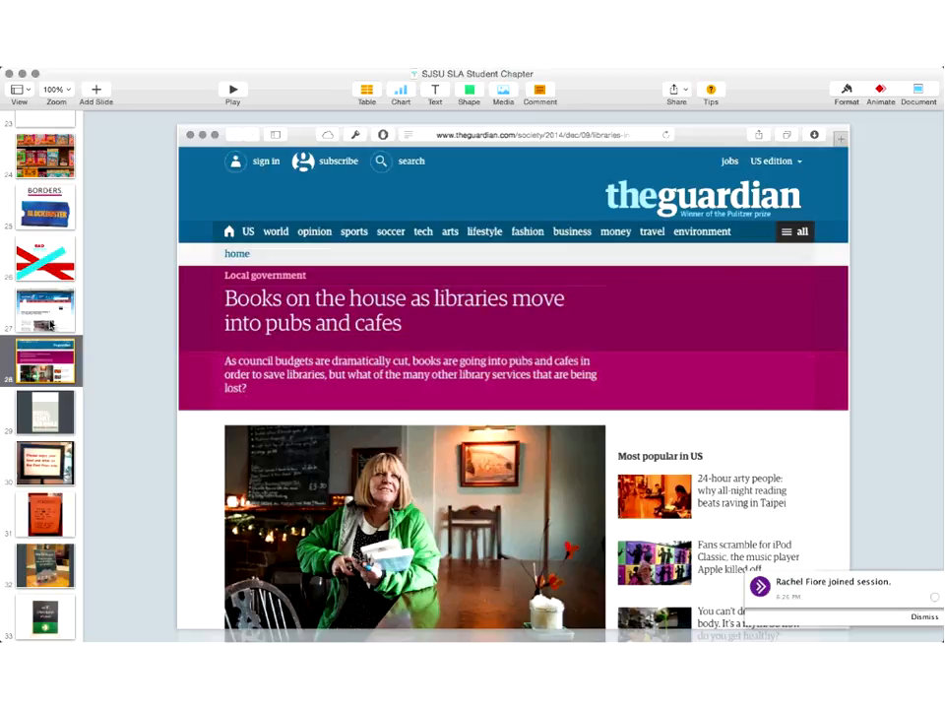
pyautogui.click(926, 616)
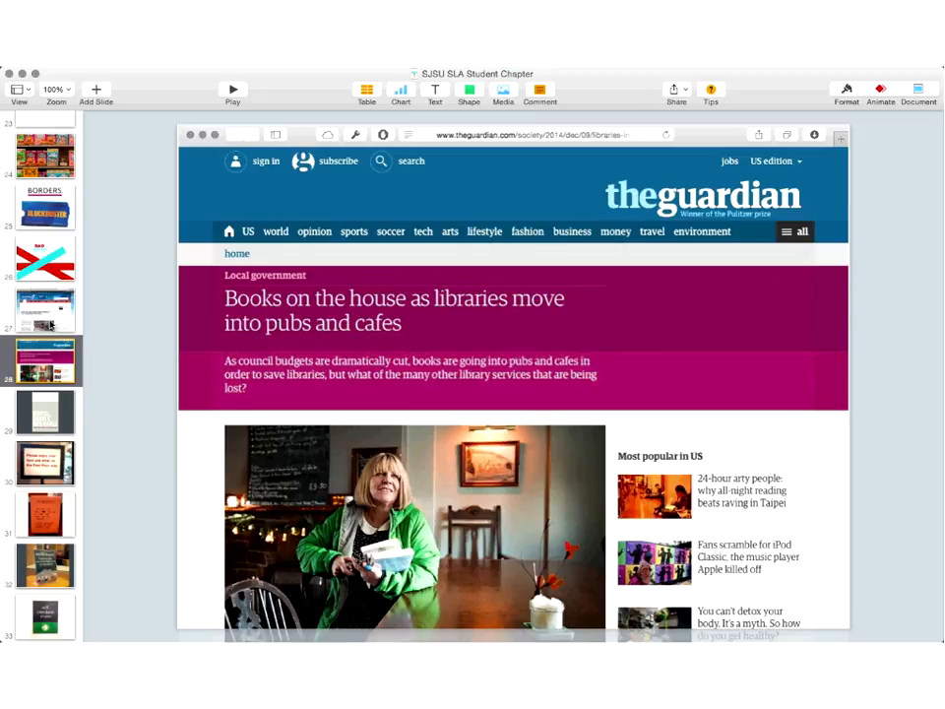
pyautogui.scroll(-3)
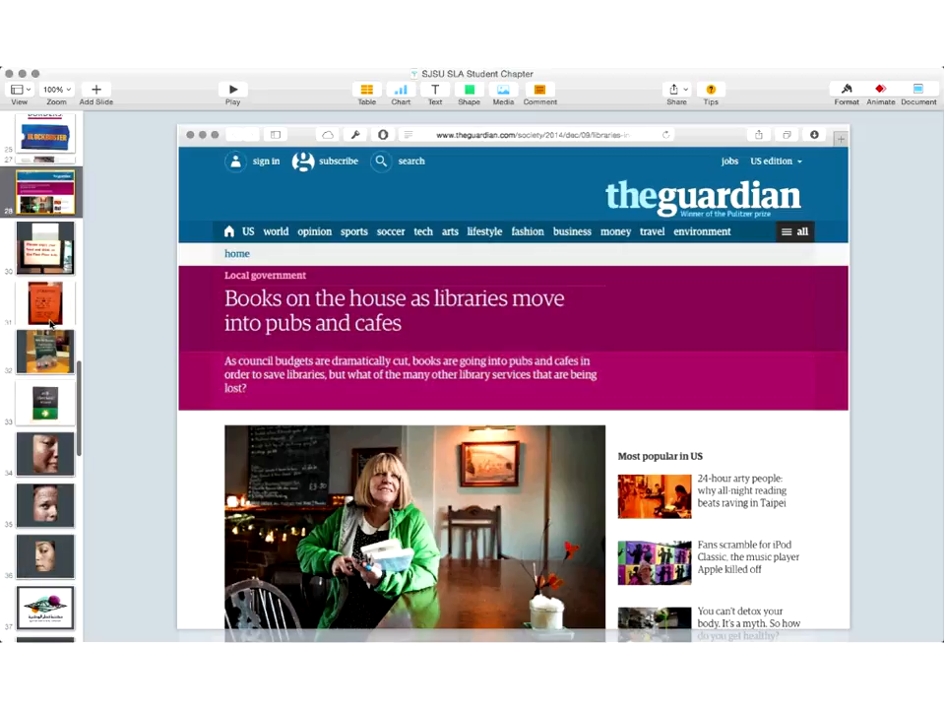
pyautogui.scroll(-3)
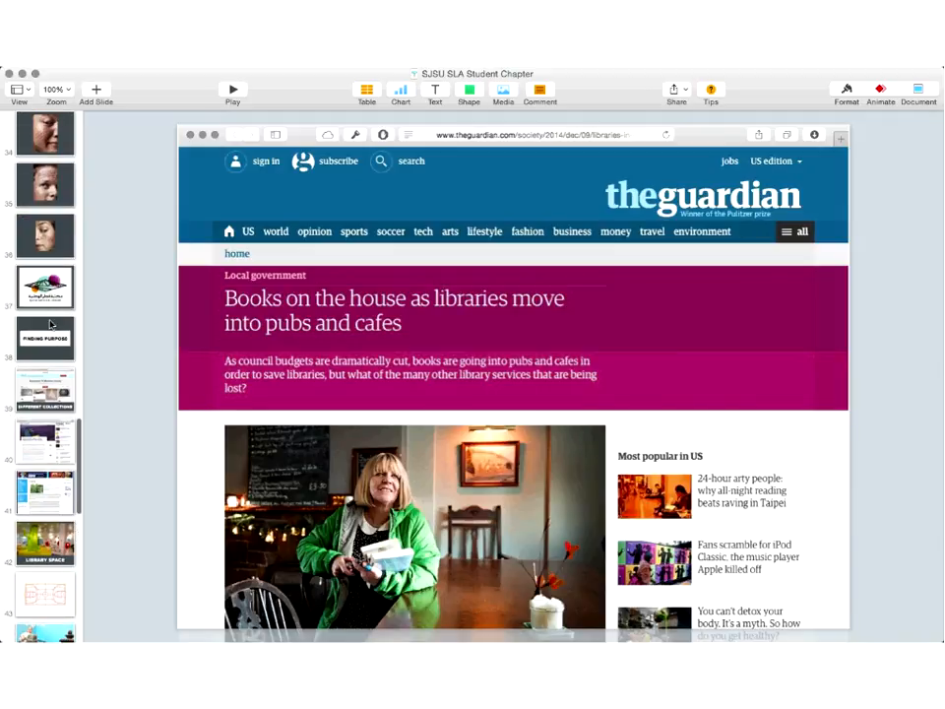
pyautogui.scroll(-3)
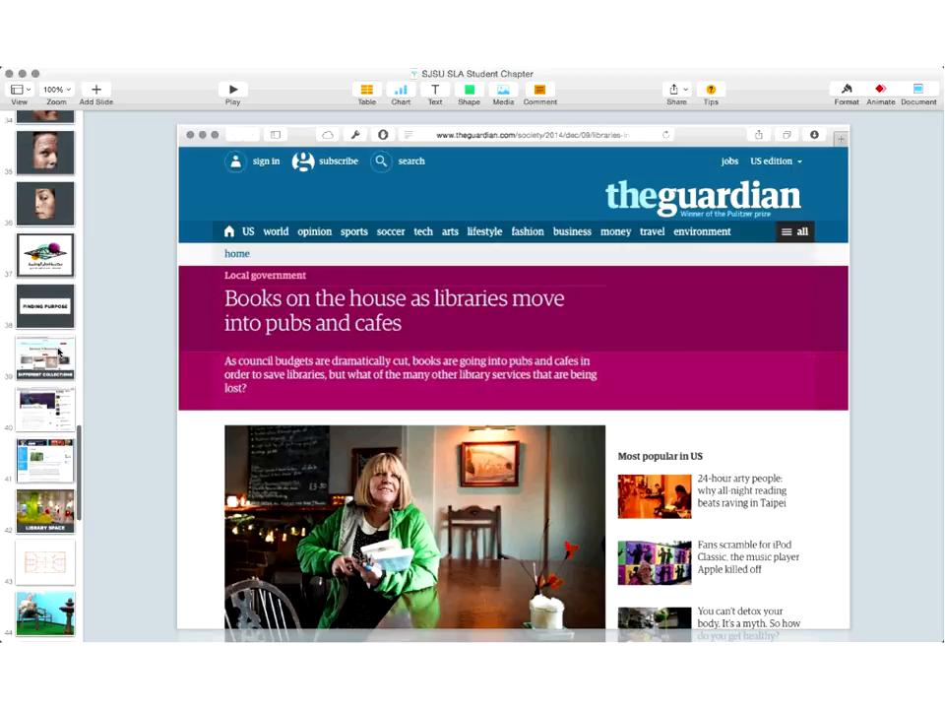
pyautogui.click(45, 308)
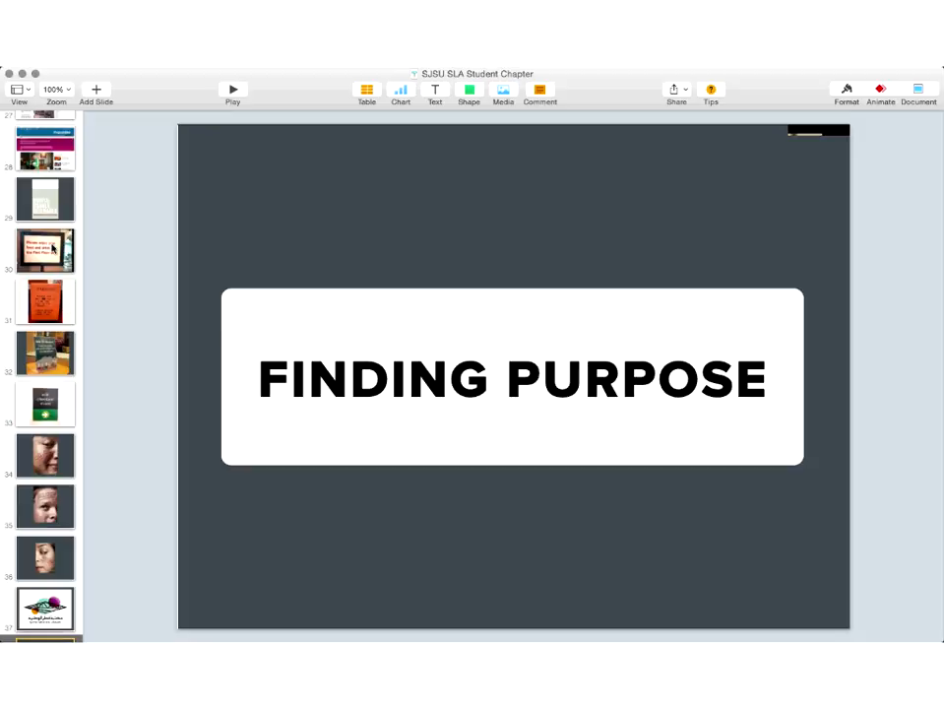
# - Show the slide with the 'food and drink on the First Floor only' sign photo
pyautogui.click(45, 248)
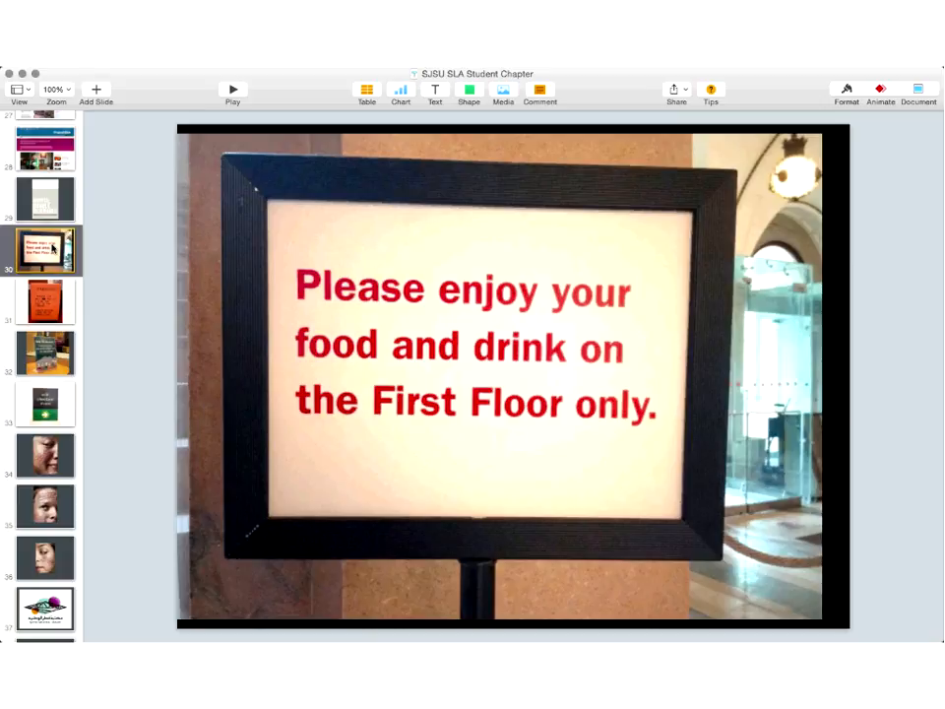
pyautogui.moveTo(45, 413)
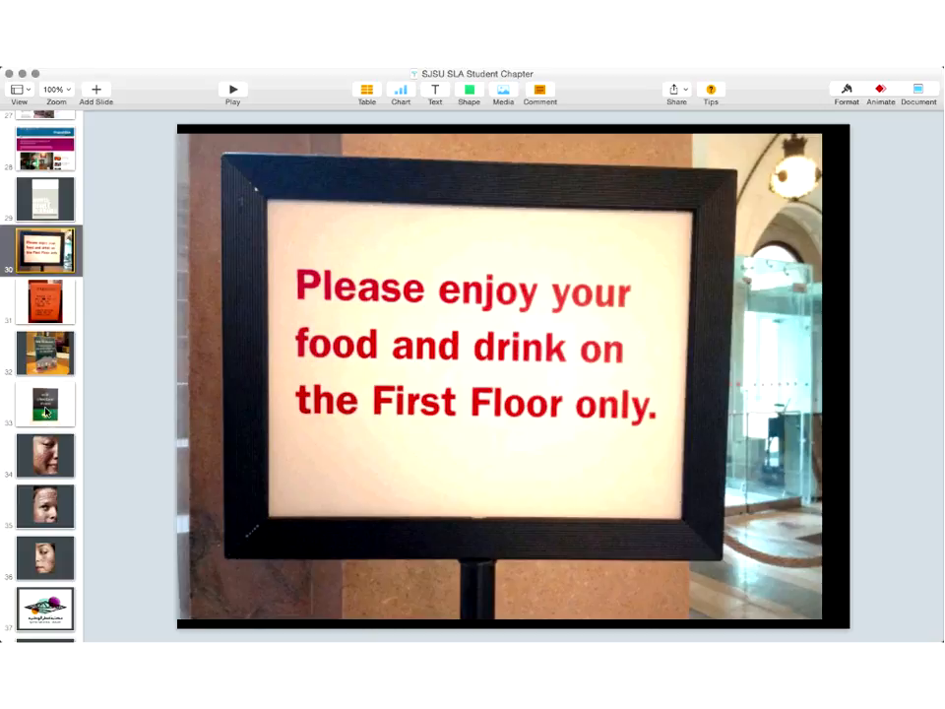
# - Show the slide with the 'self-checkout (it's easy)' sign photo
pyautogui.click(46, 404)
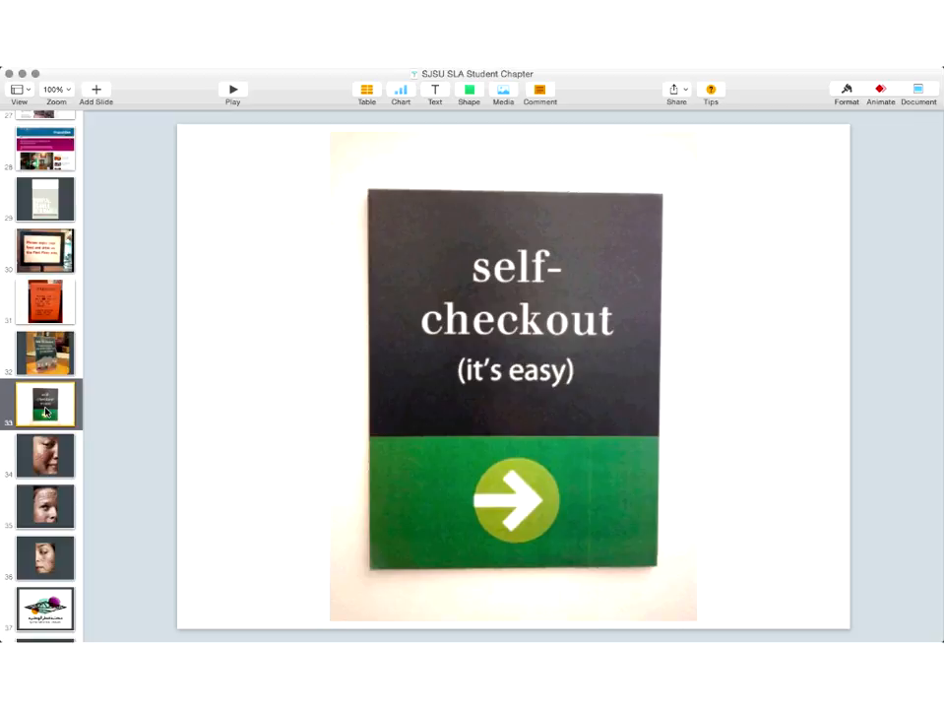
pyautogui.moveTo(47, 307)
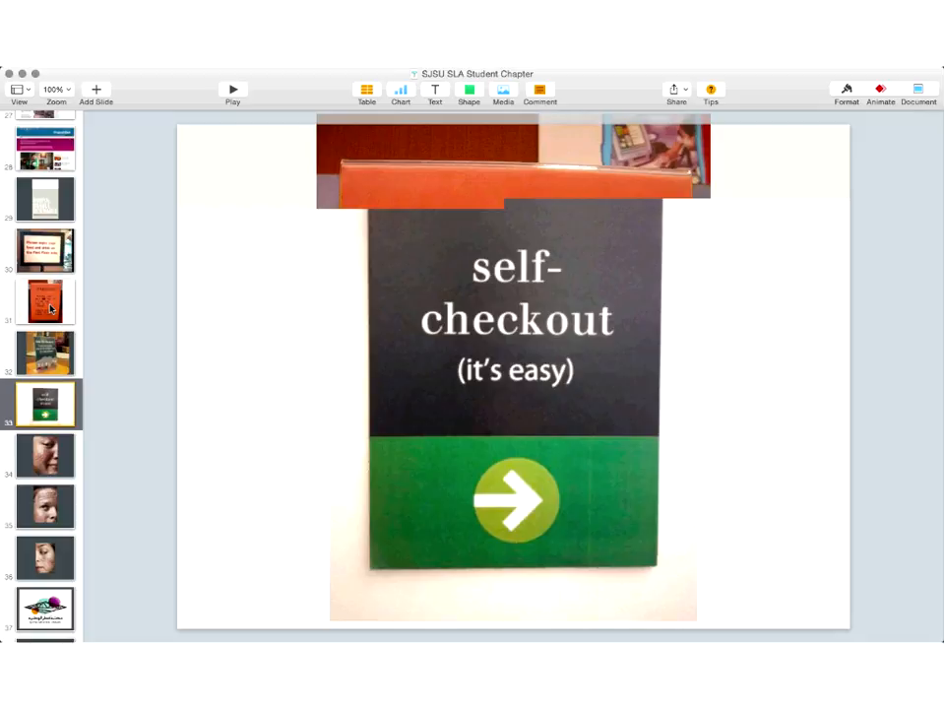
# - Show the slide with the orange PARENTS one-toy-at-a-time sign photo
pyautogui.click(46, 301)
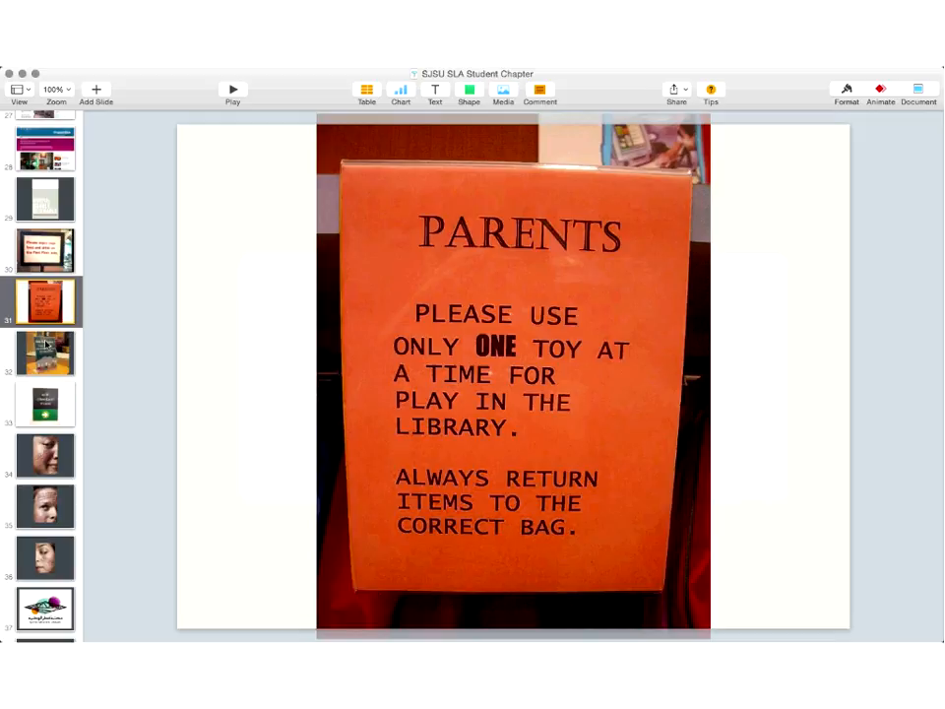
pyautogui.moveTo(49, 338)
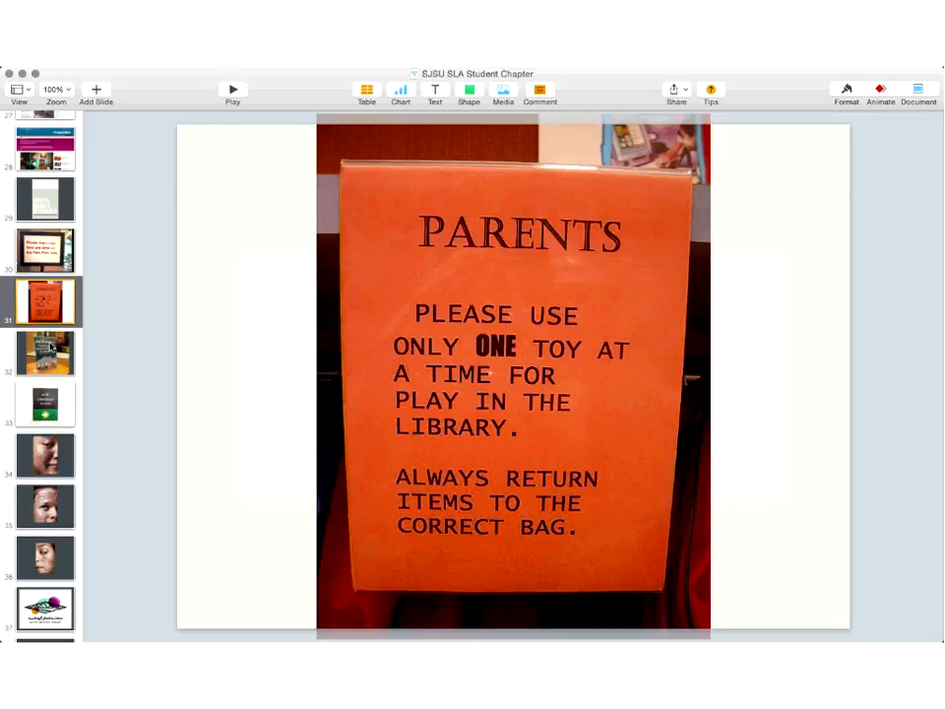
# - Land on the 'Help the librarian!' toy clean-up slide after a brief return to the PARENTS slide
pyautogui.click(45, 352)
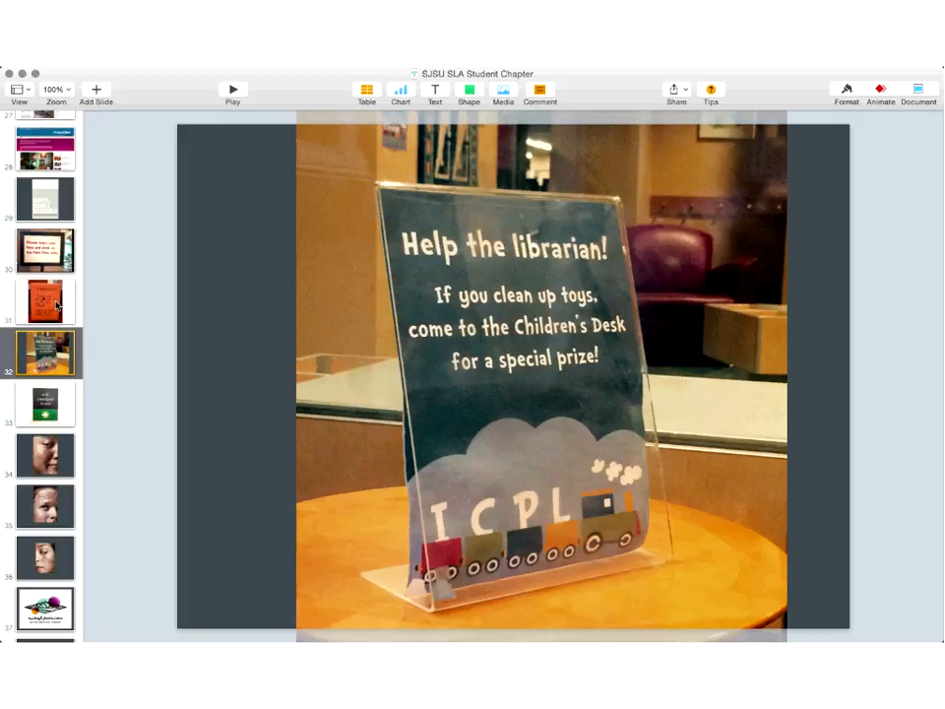
pyautogui.click(46, 301)
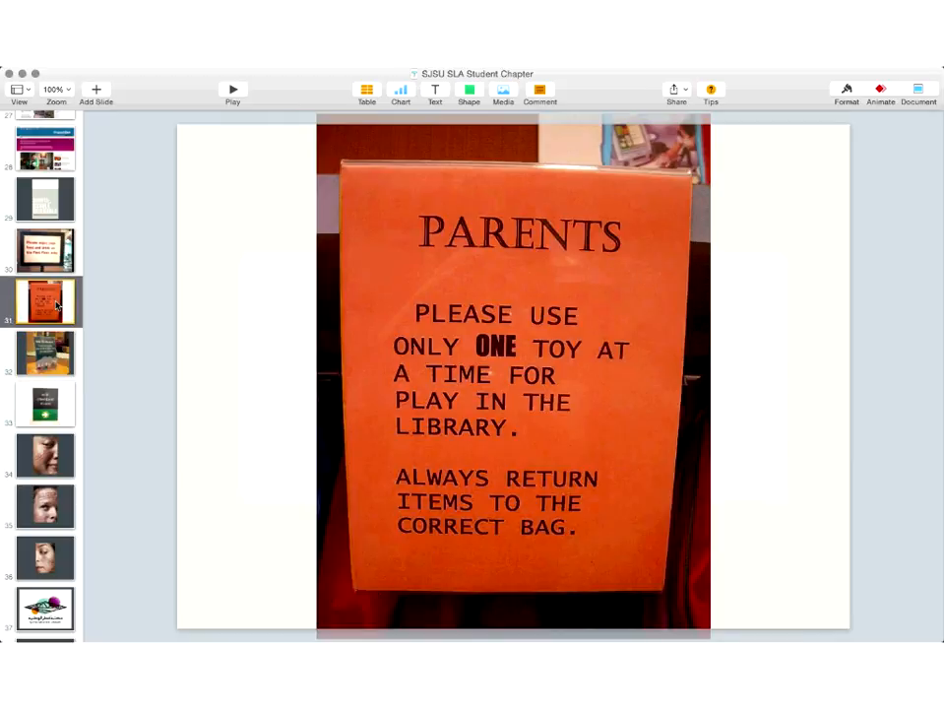
pyautogui.moveTo(49, 350)
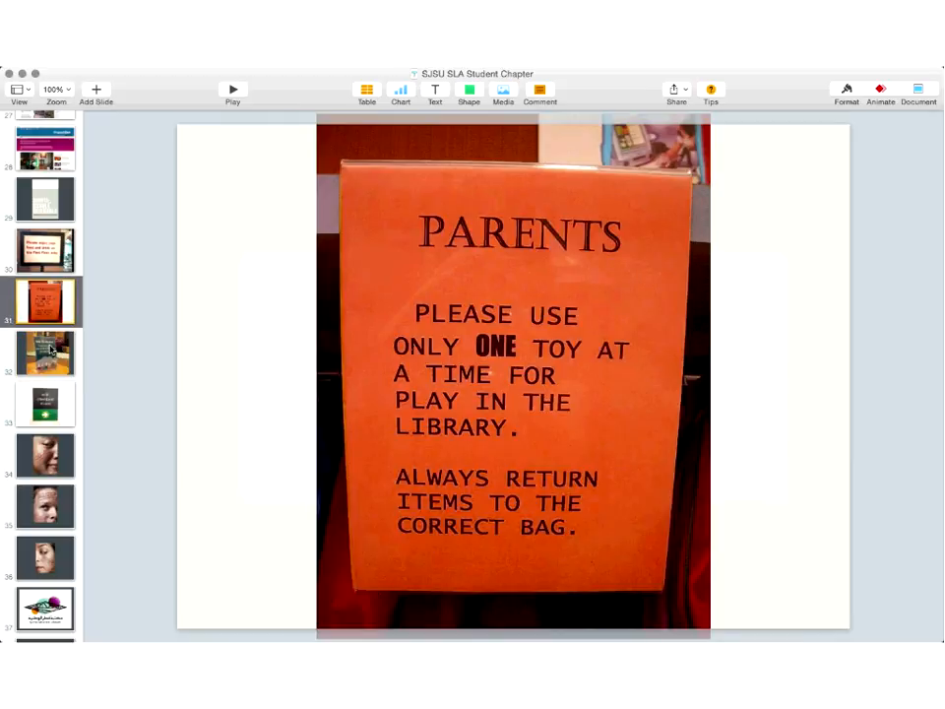
pyautogui.click(46, 352)
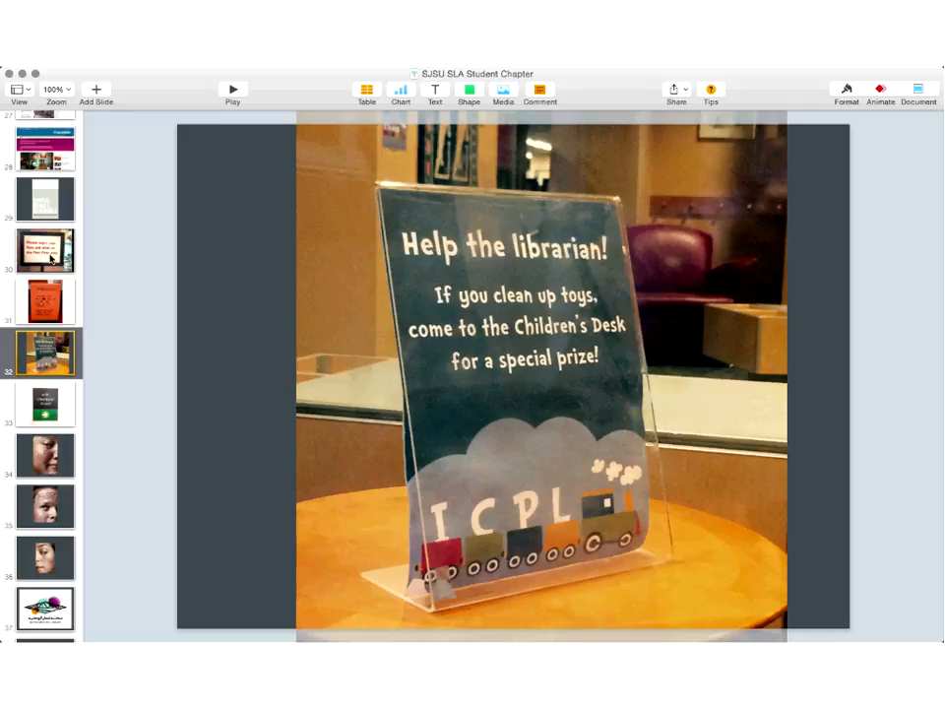
pyautogui.scroll(-3)
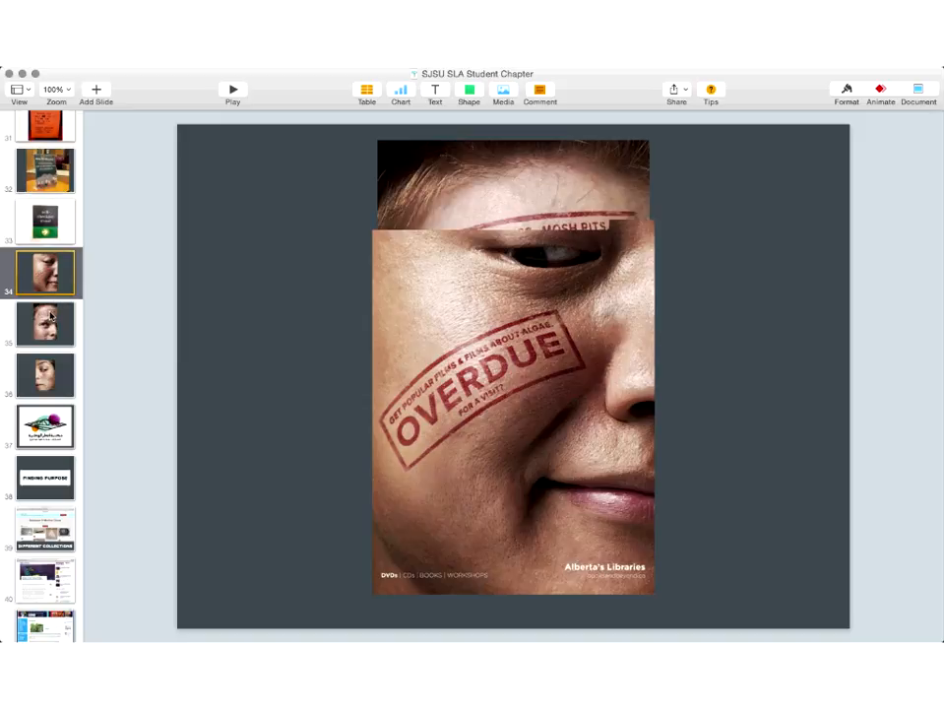
# - Step through the CHECK OUT and RETURN poster slides to the Qatar National Library logo slide
pyautogui.click(43, 325)
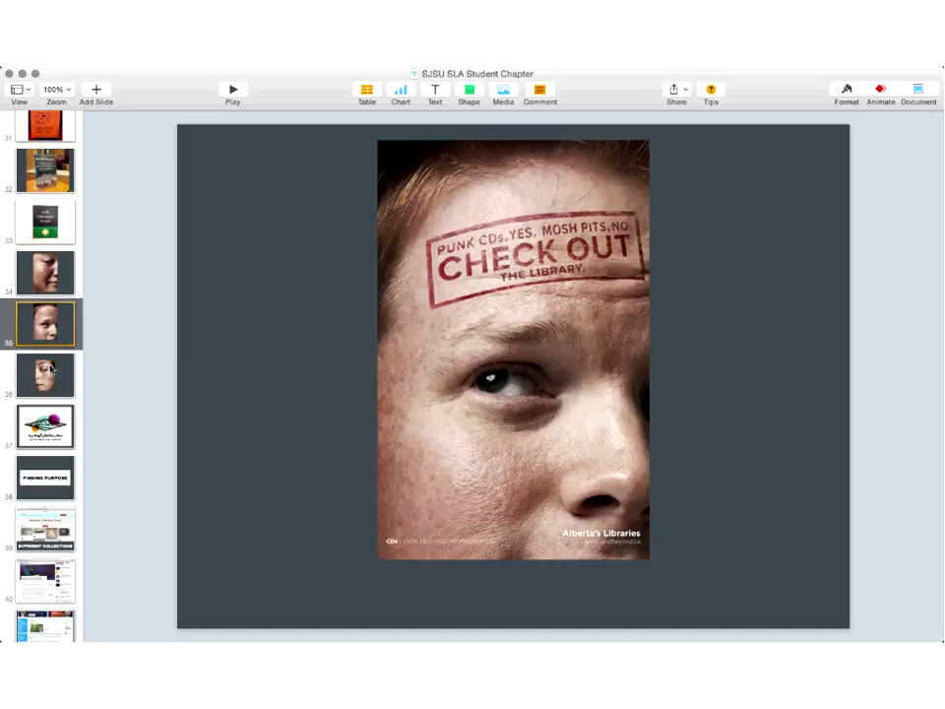
pyautogui.click(45, 374)
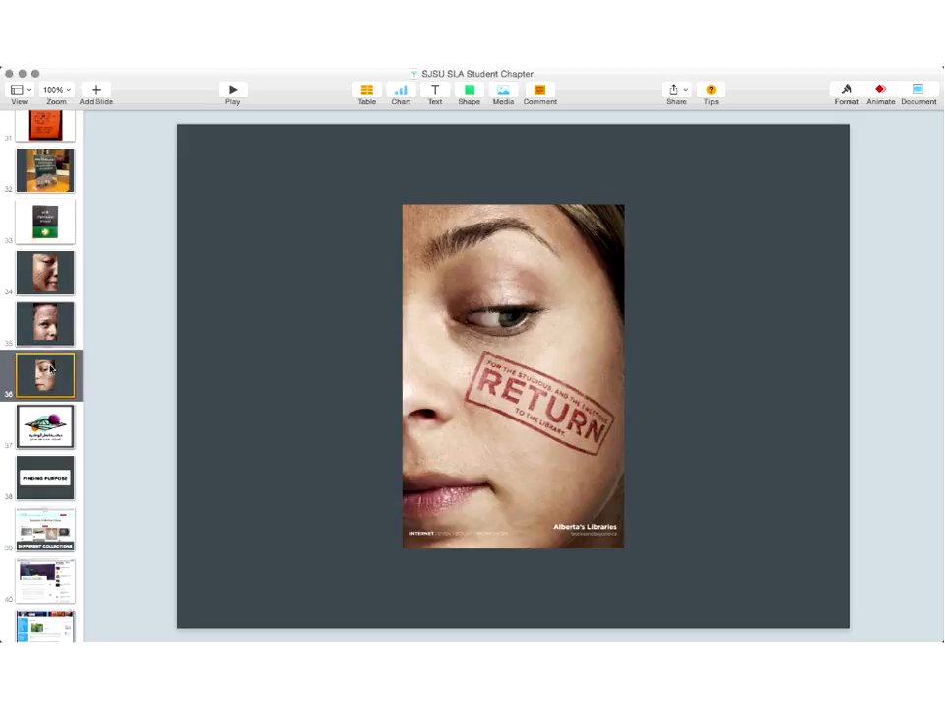
pyautogui.moveTo(51, 287)
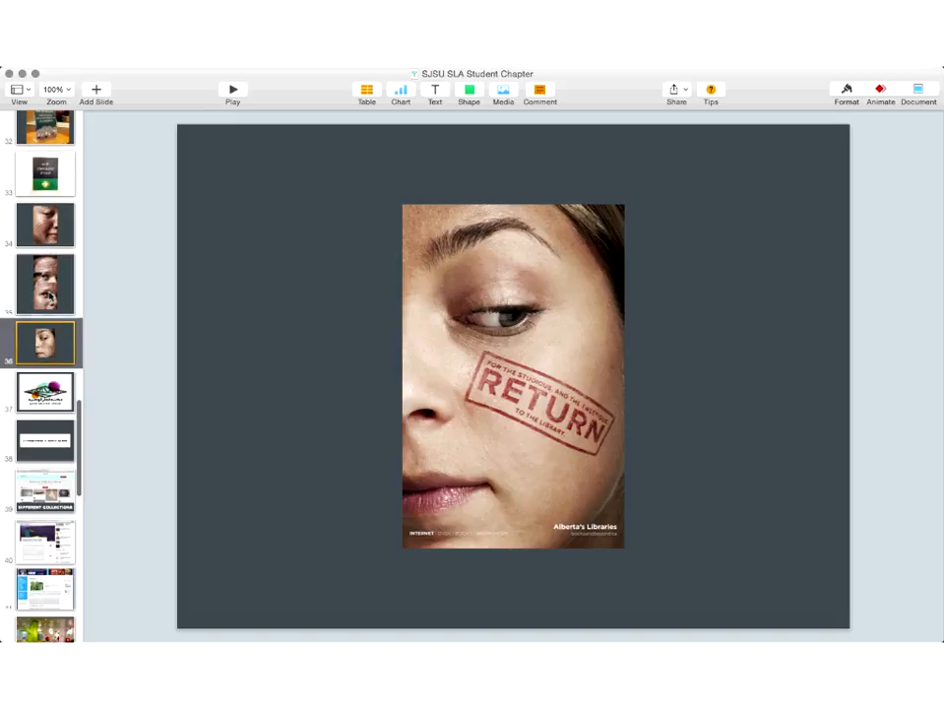
pyautogui.scroll(-3)
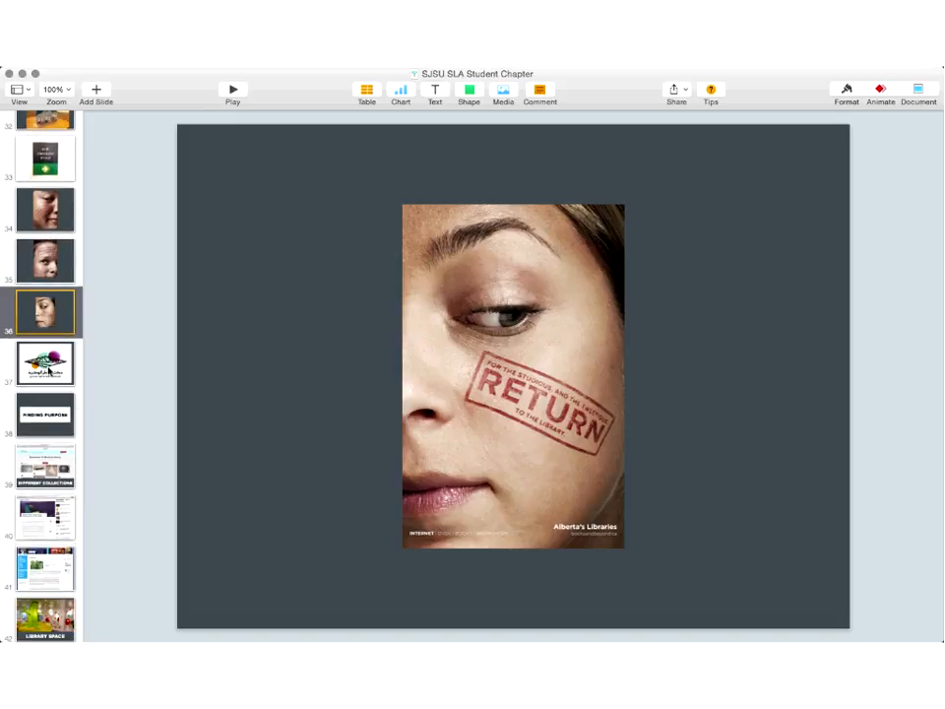
pyautogui.click(45, 362)
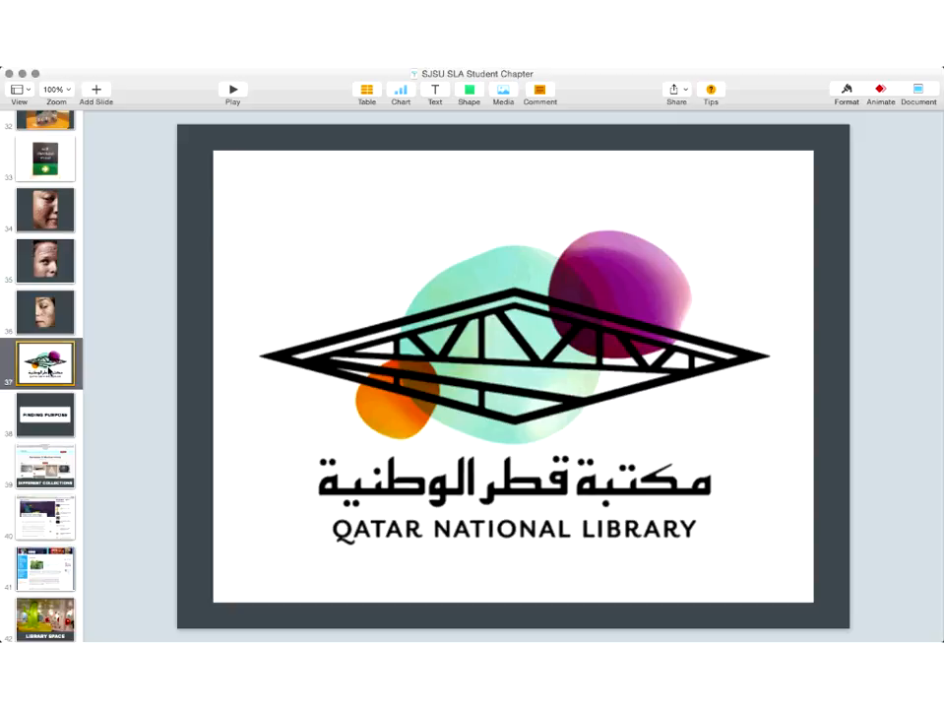
# - Show the FINDING PURPOSE title slide right after the Qatar National Library logo
pyautogui.click(45, 414)
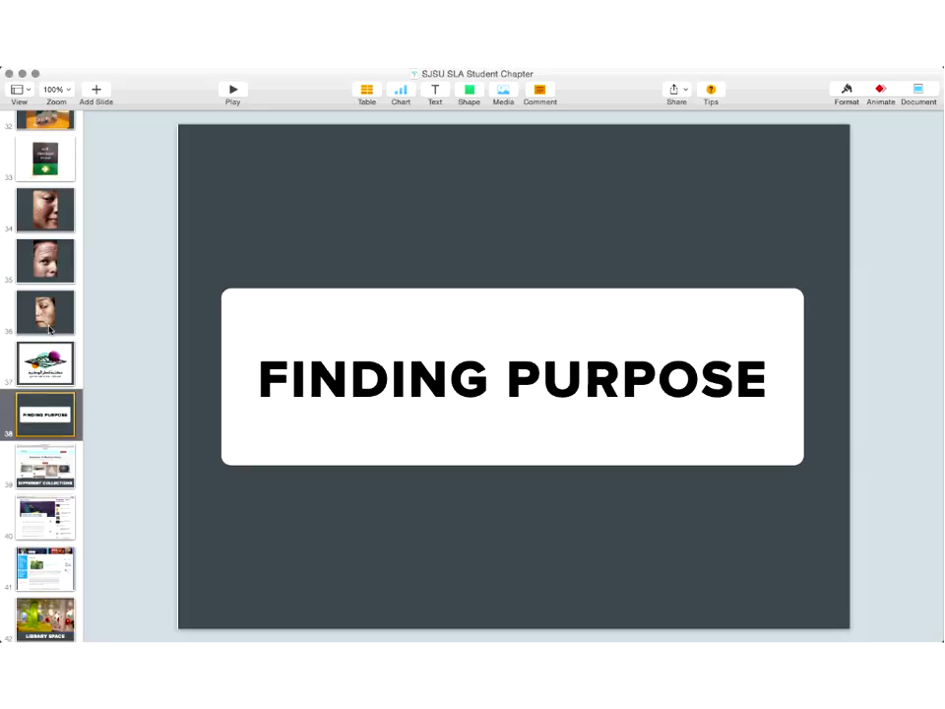
# - Scroll the navigator down to reach the Northern Onondaga LibraryFarm web page slide
pyautogui.scroll(-3)
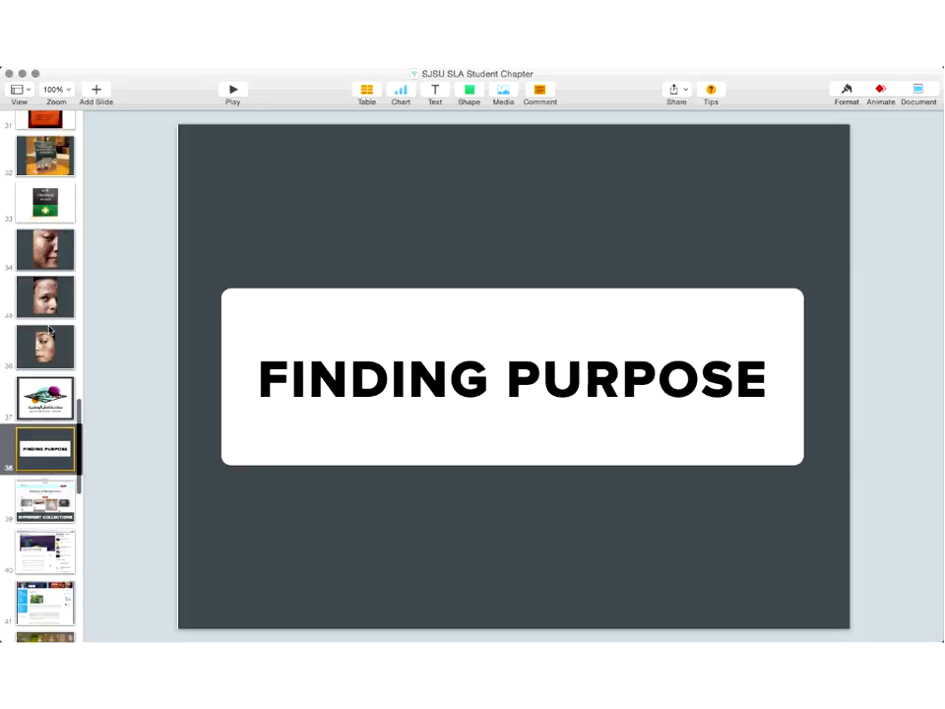
pyautogui.scroll(-3)
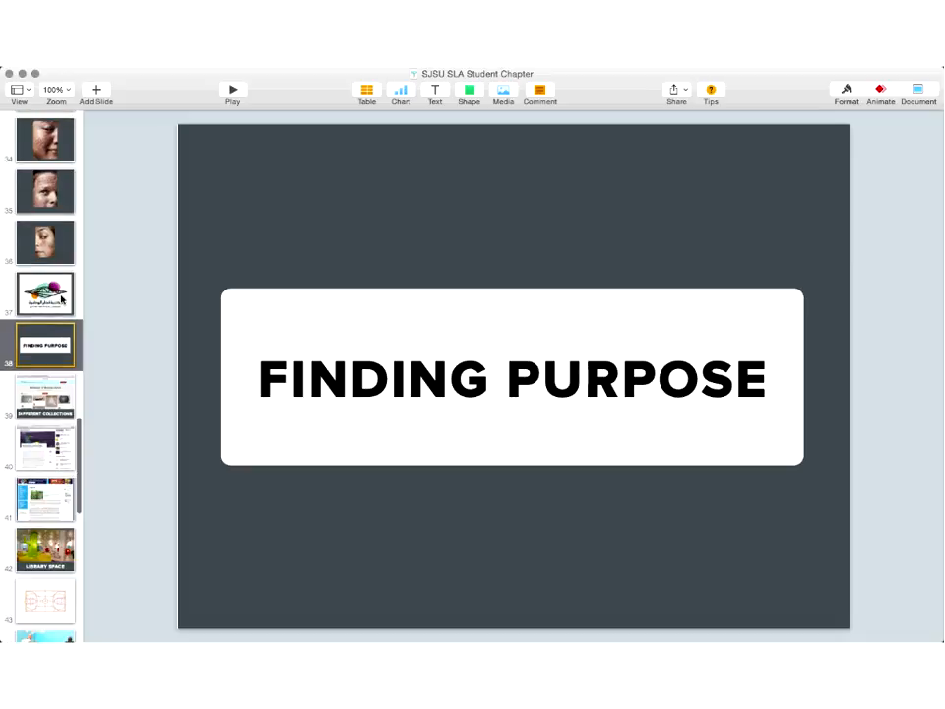
pyautogui.scroll(-3)
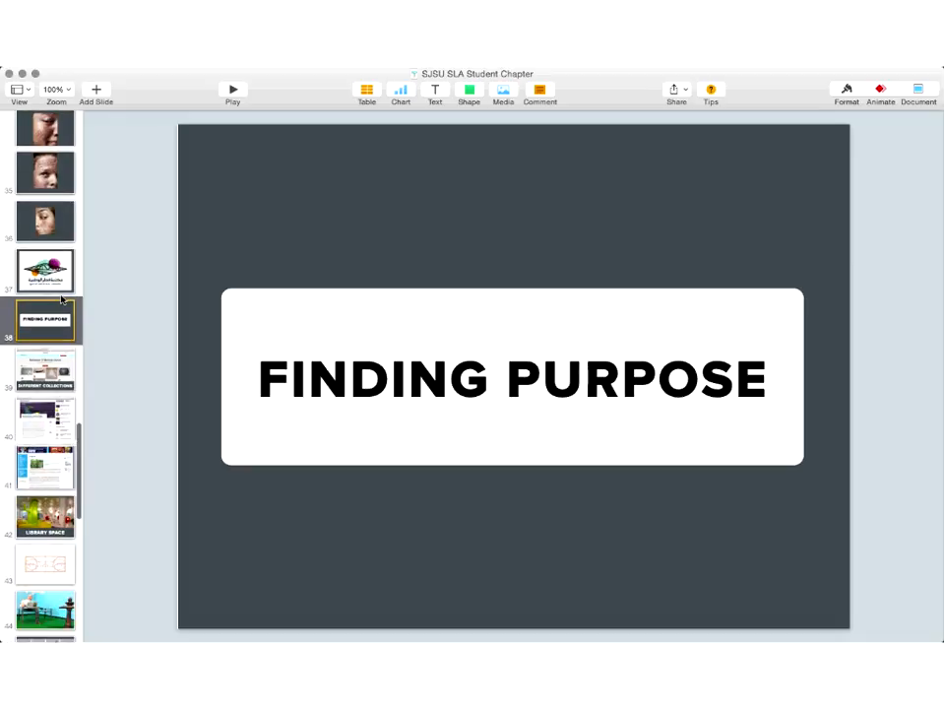
pyautogui.scroll(-3)
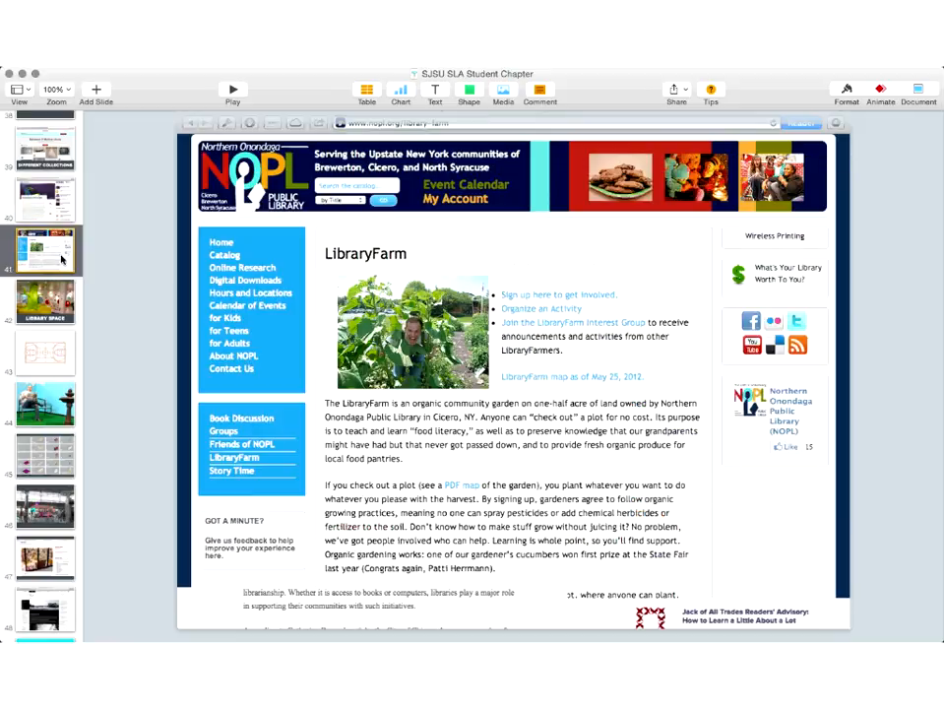
pyautogui.scroll(-3)
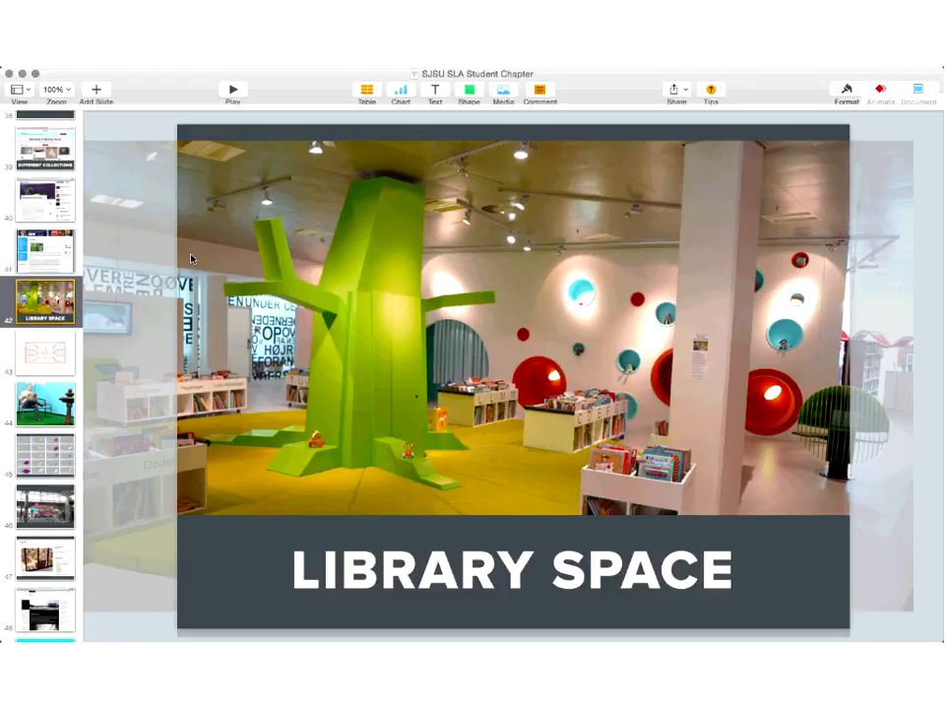
pyautogui.moveTo(260, 191)
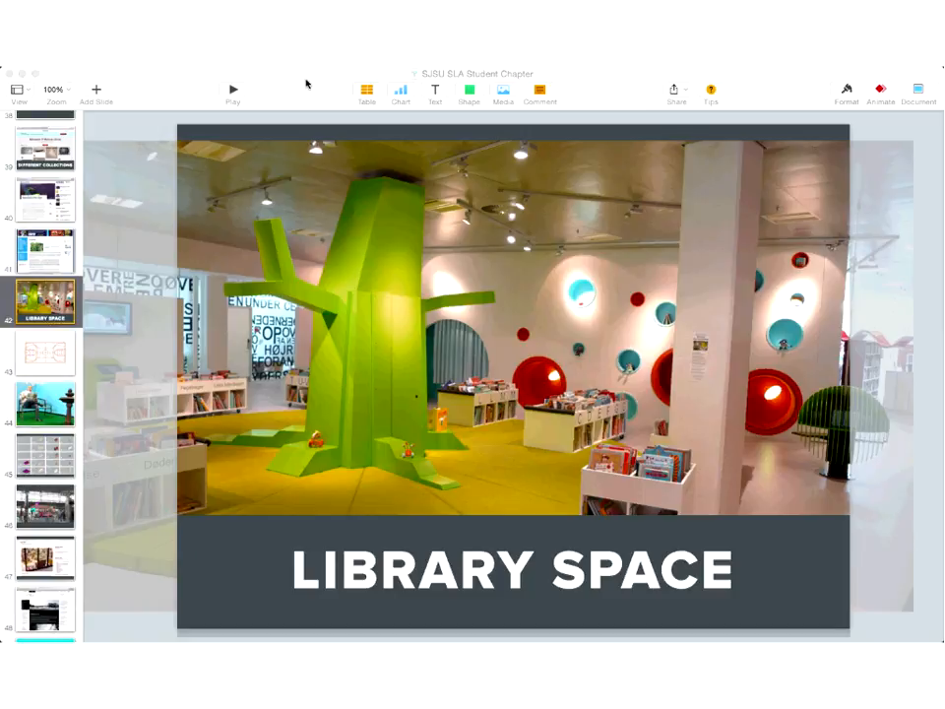
# - Advance from the LIBRARY SPACE title slide to the furniture tiles and basketball-court floor plan slide
pyautogui.click(46, 352)
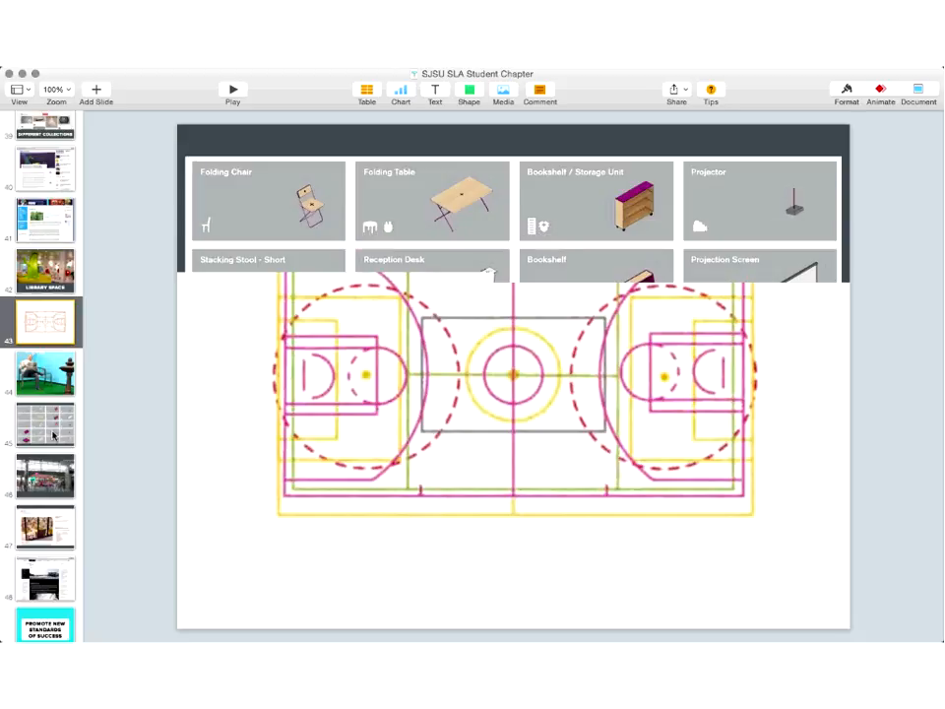
# - Advance past the second furniture-tile grid slide toward the glass-walled hall photo
pyautogui.click(44, 423)
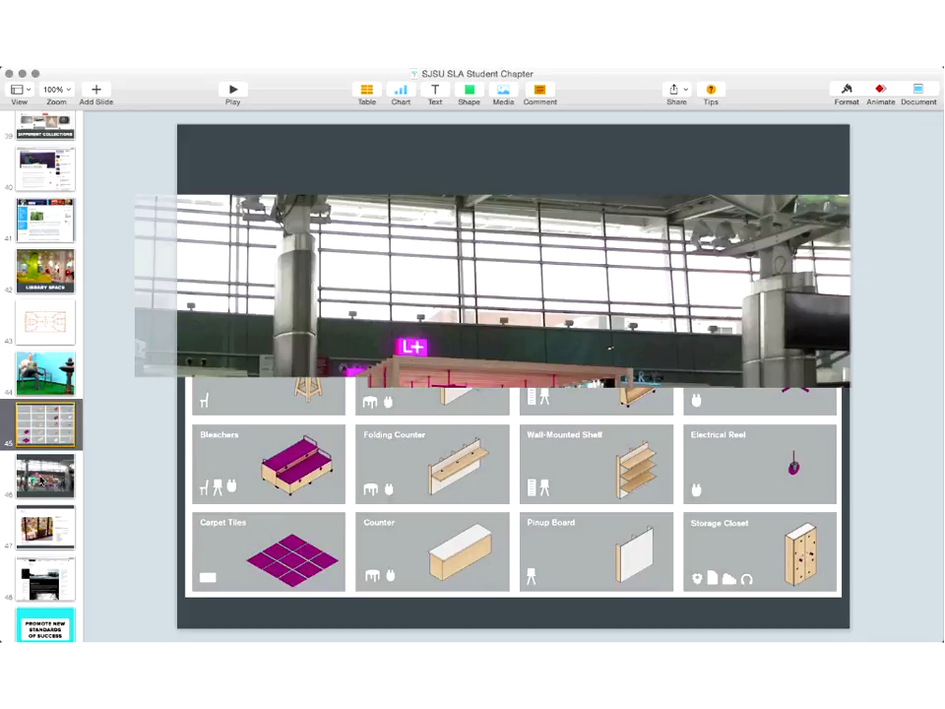
# - Step past the station kiosk photo slides to the man reading a newspaper by a fountain
pyautogui.click(44, 475)
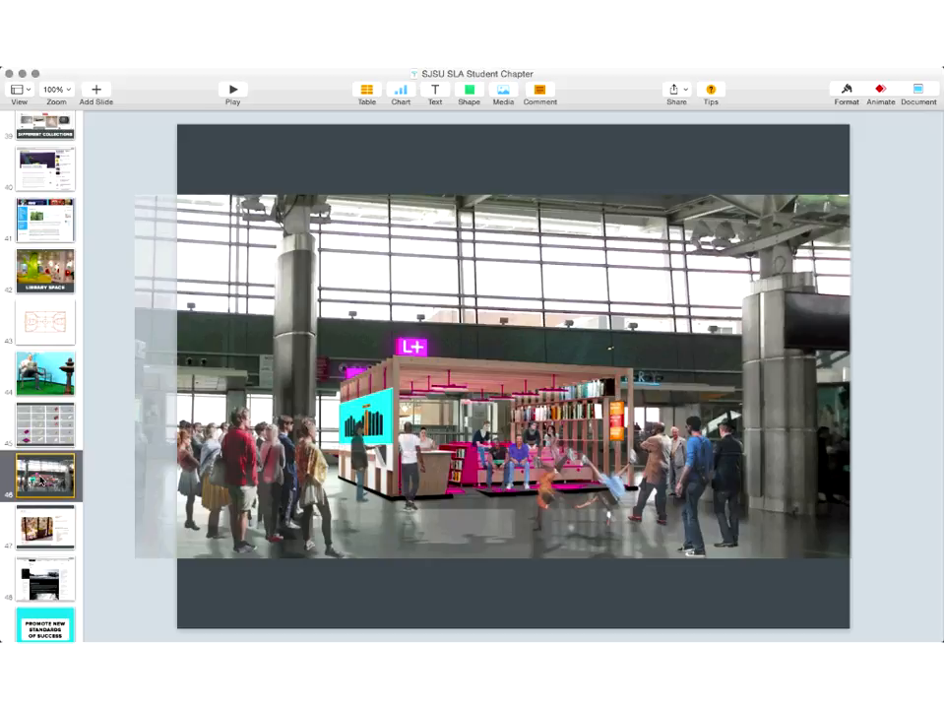
pyautogui.click(46, 323)
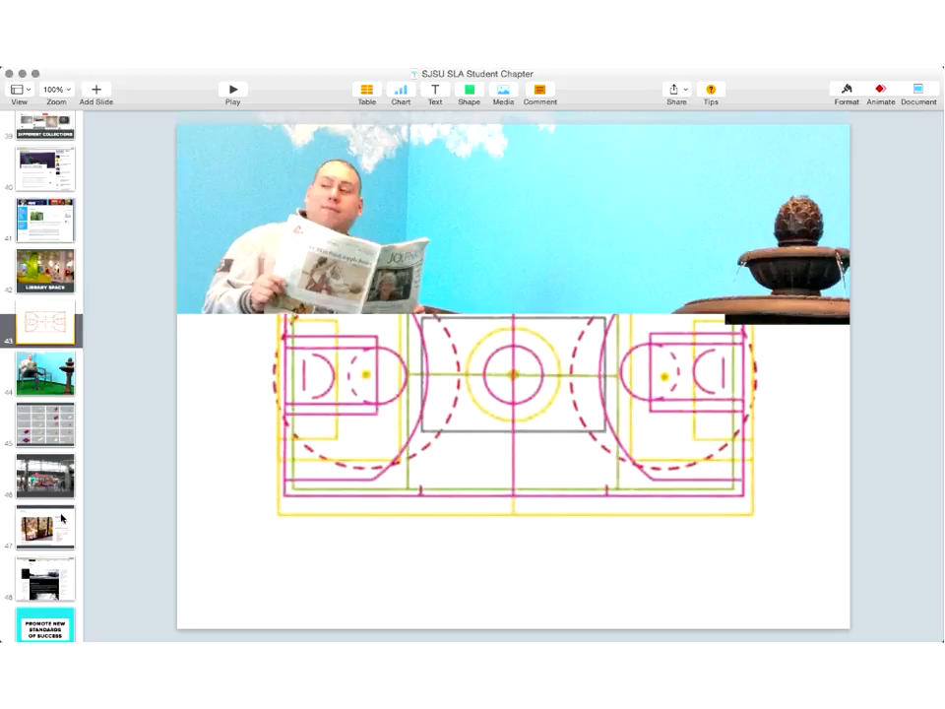
pyautogui.click(46, 374)
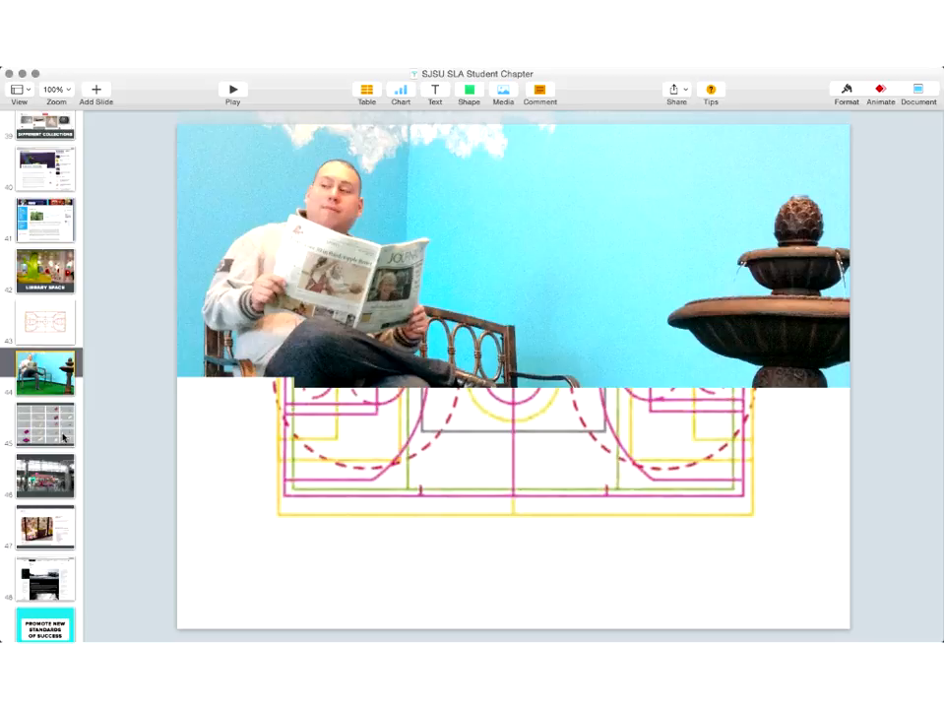
pyautogui.click(44, 418)
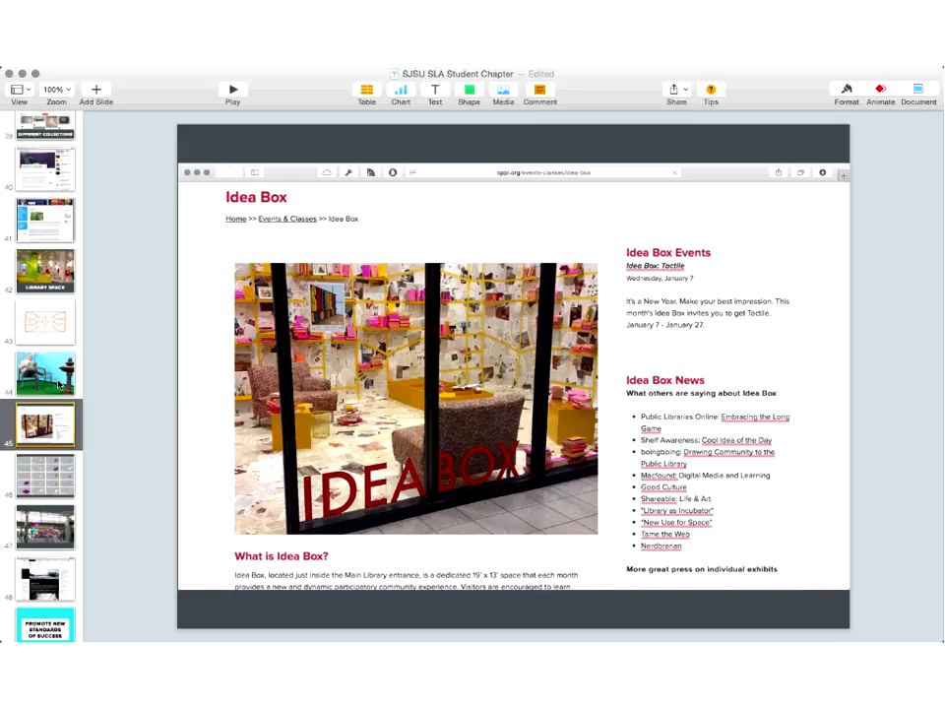
pyautogui.click(43, 374)
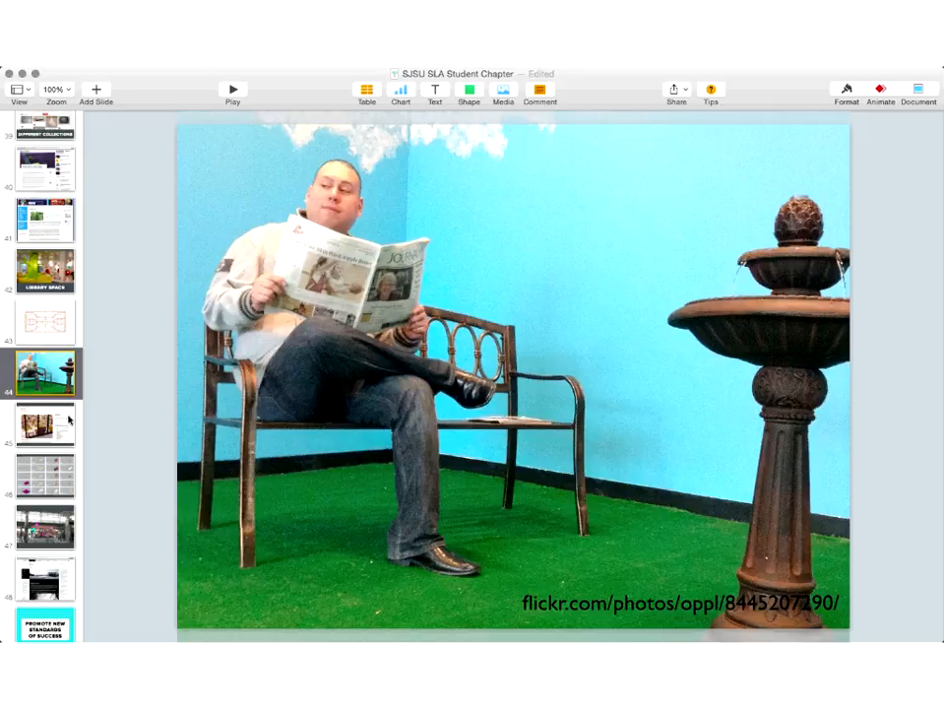
pyautogui.moveTo(63, 423)
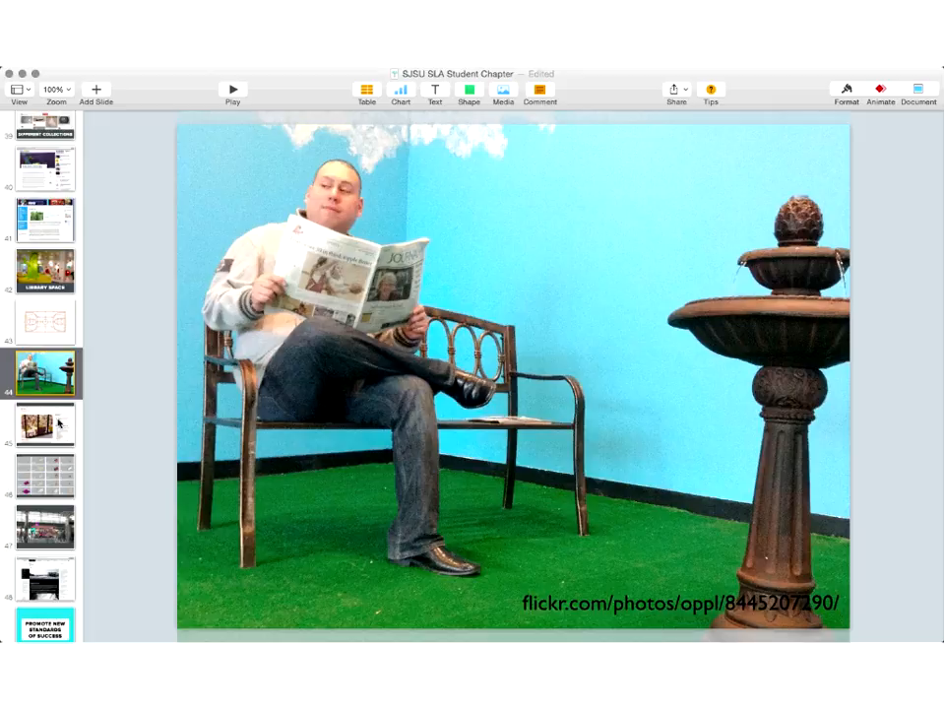
pyautogui.click(44, 423)
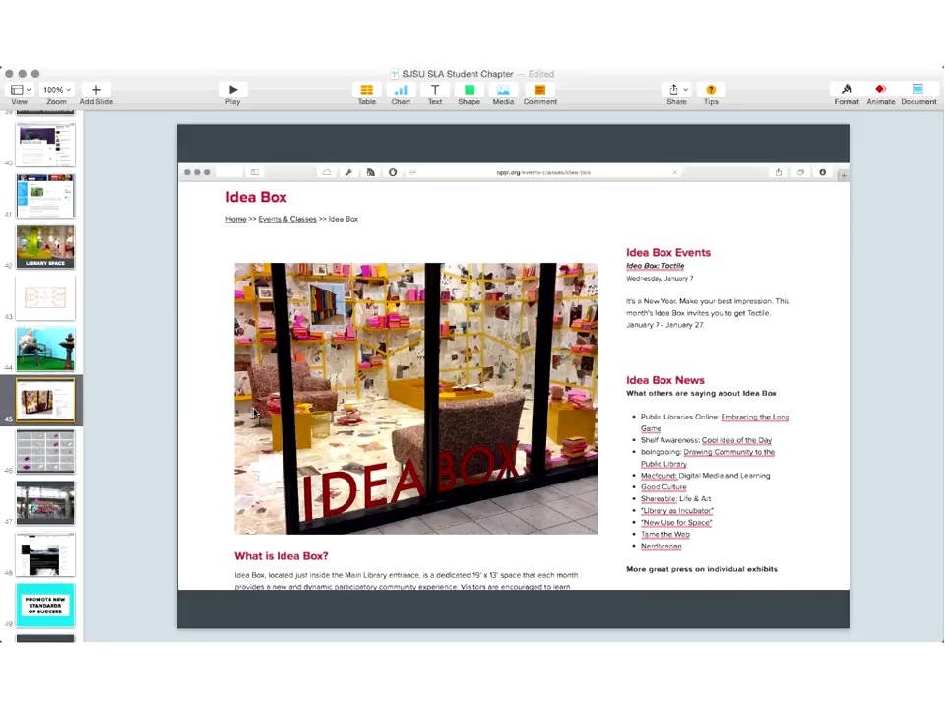
pyautogui.moveTo(185, 292)
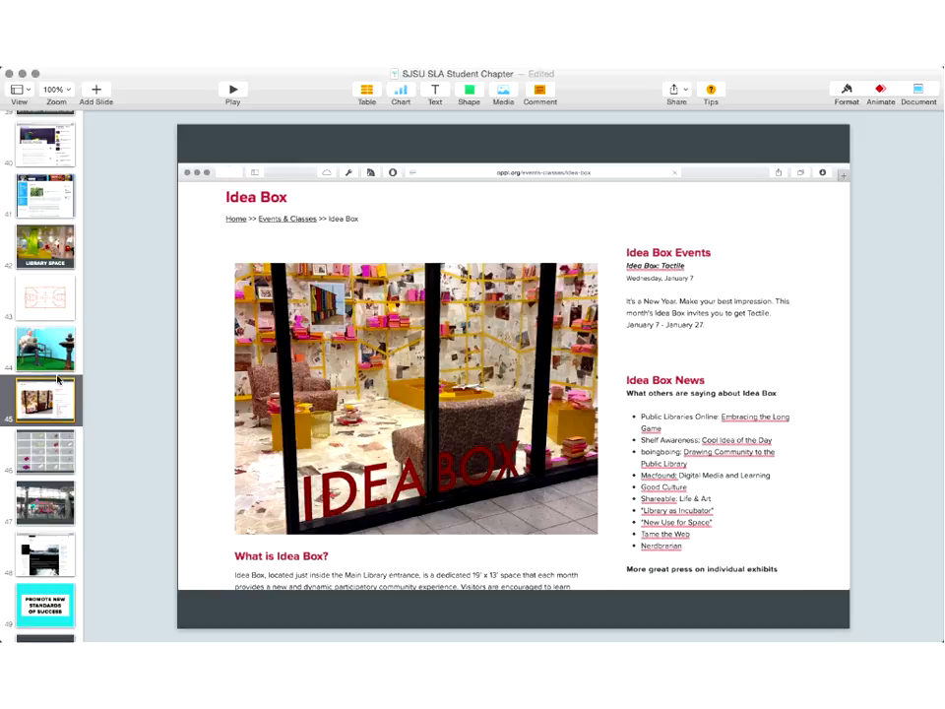
pyautogui.scroll(-3)
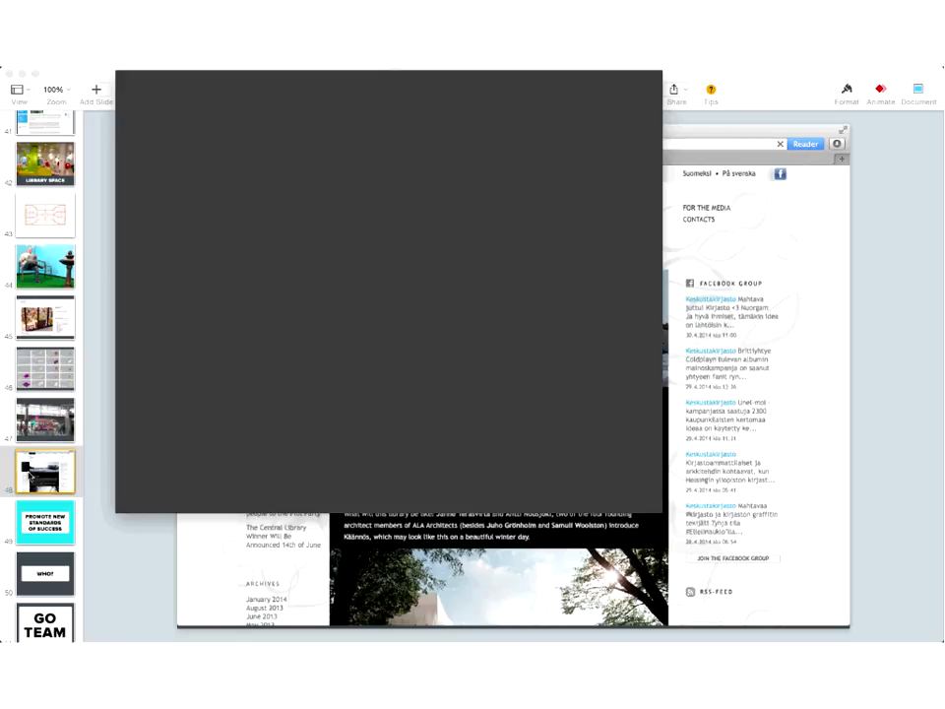
pyautogui.moveTo(116, 365)
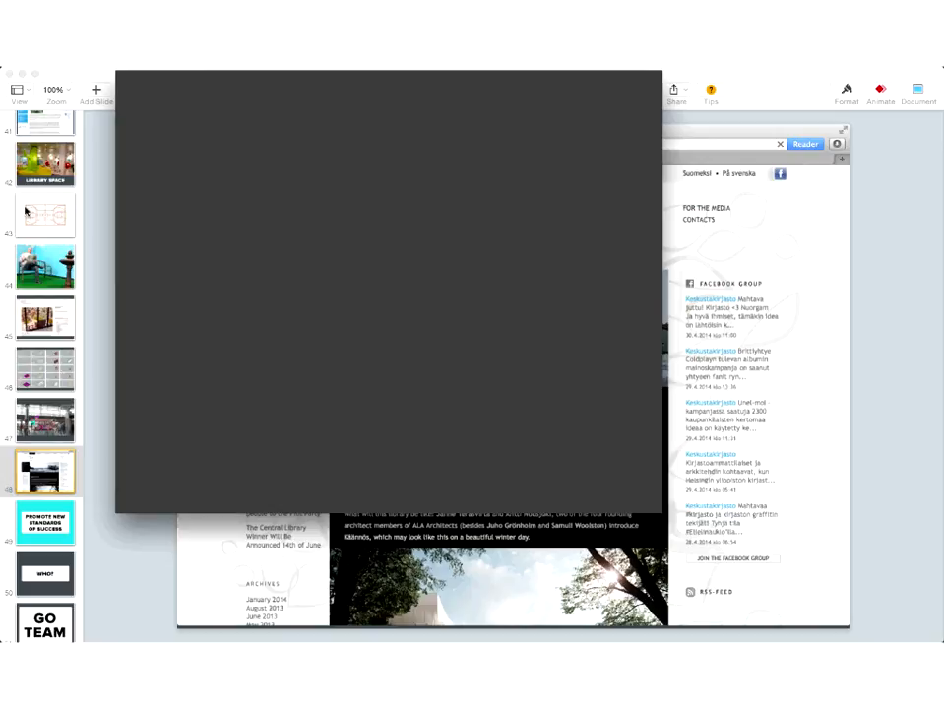
pyautogui.moveTo(81, 441)
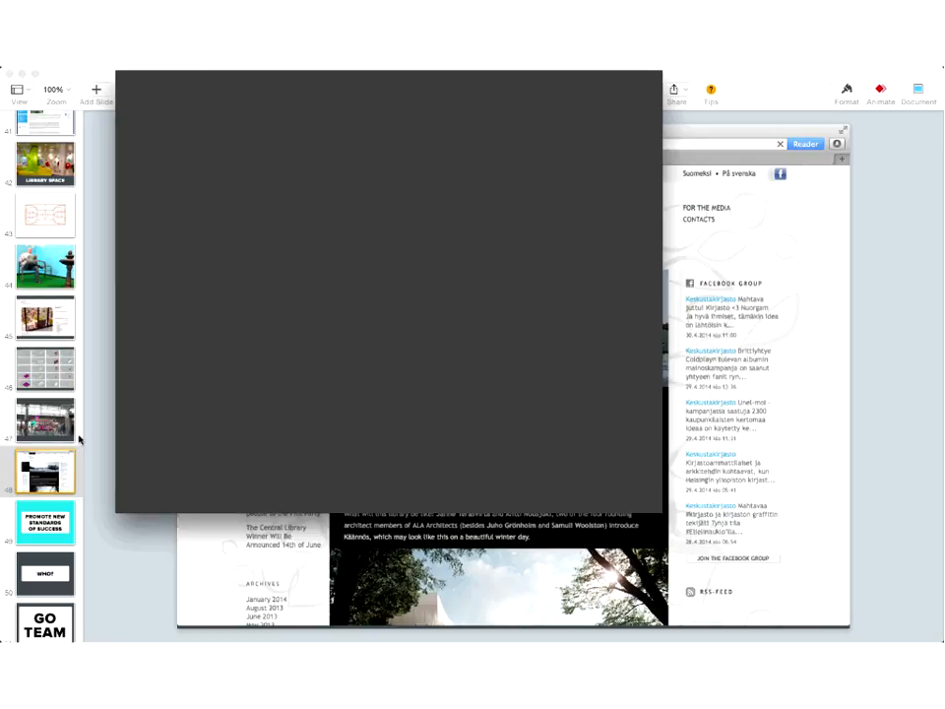
# - Advance past the 'Promote New Standards of Success' slide to the 'WHO?' title slide
pyautogui.scroll(-3)
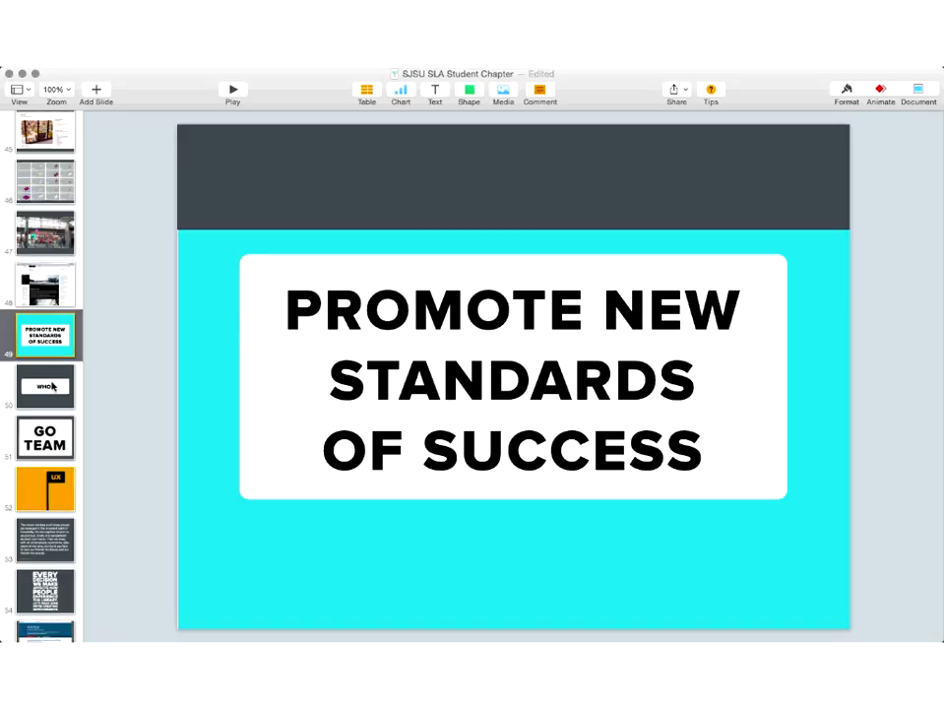
pyautogui.click(45, 384)
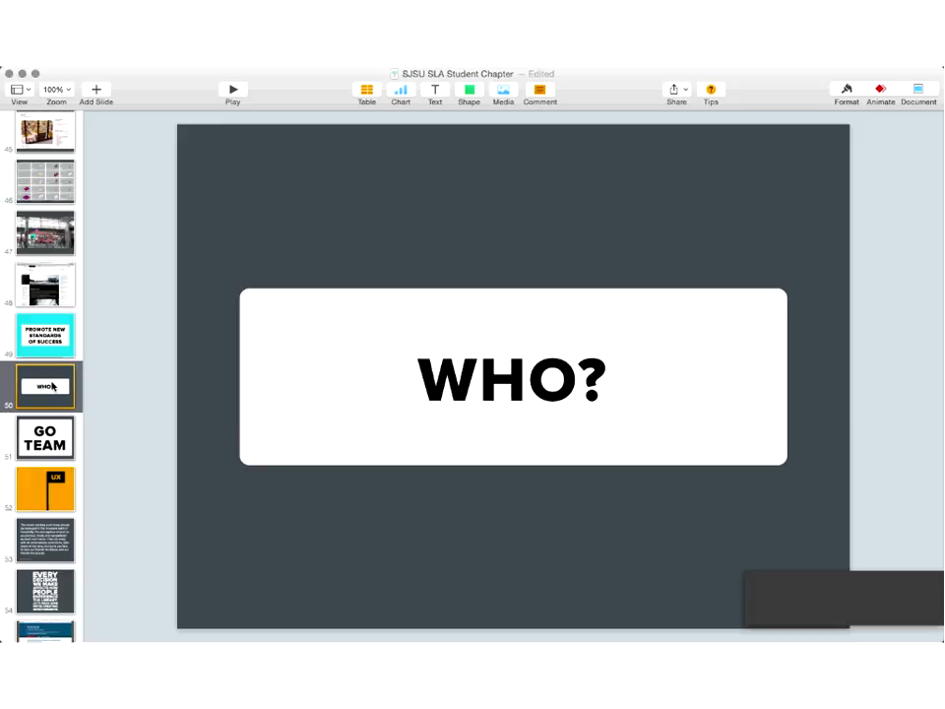
# - Scroll the navigator and bring up the 'GO TEAM' slide after 'WHO?'
pyautogui.scroll(-3)
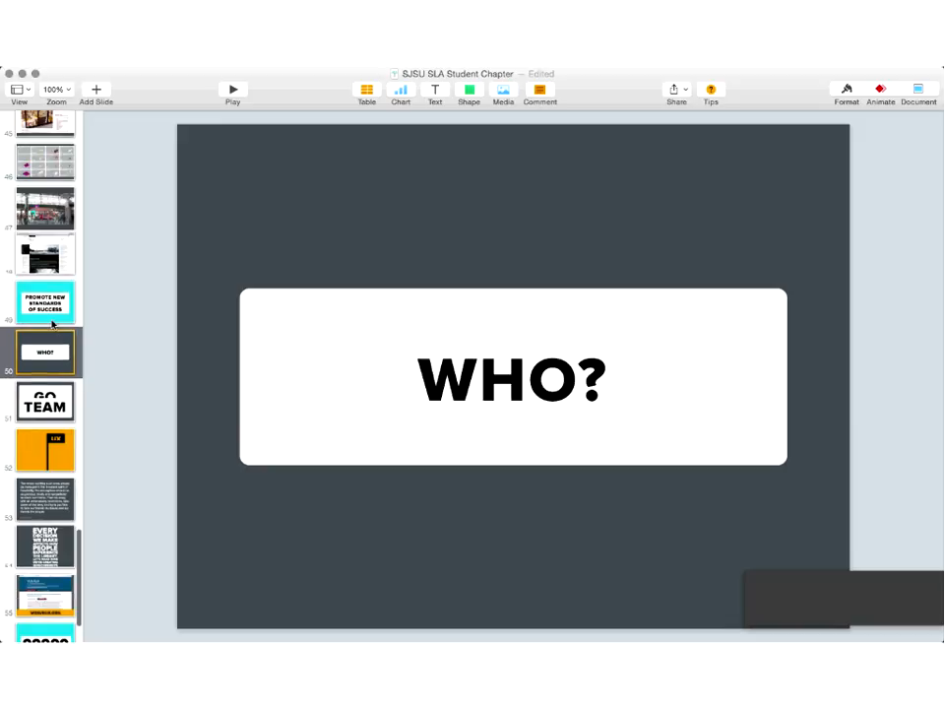
pyautogui.scroll(-3)
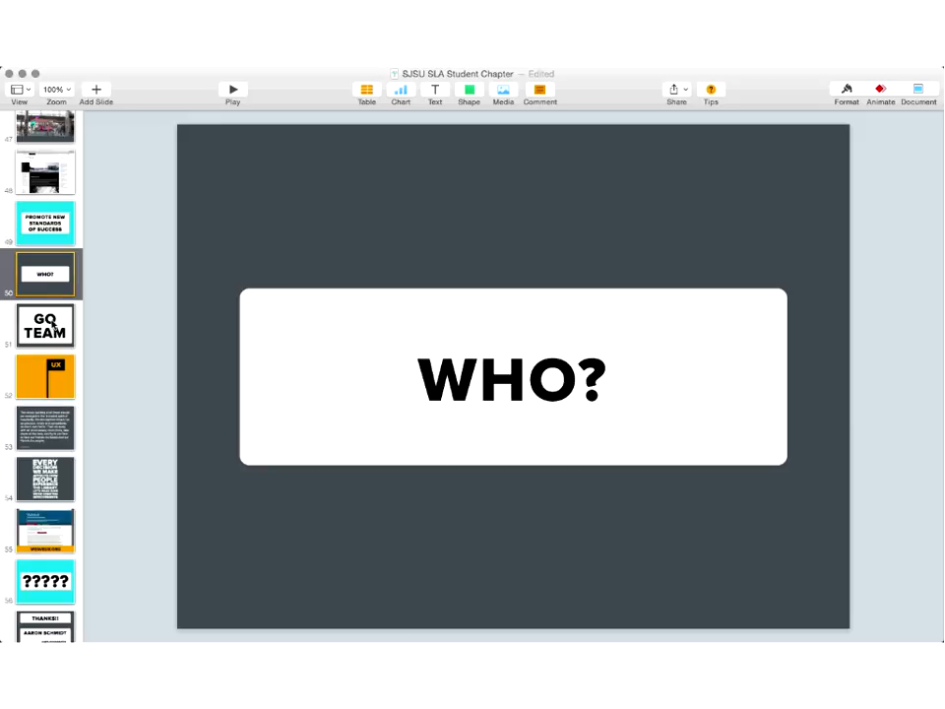
pyautogui.click(45, 324)
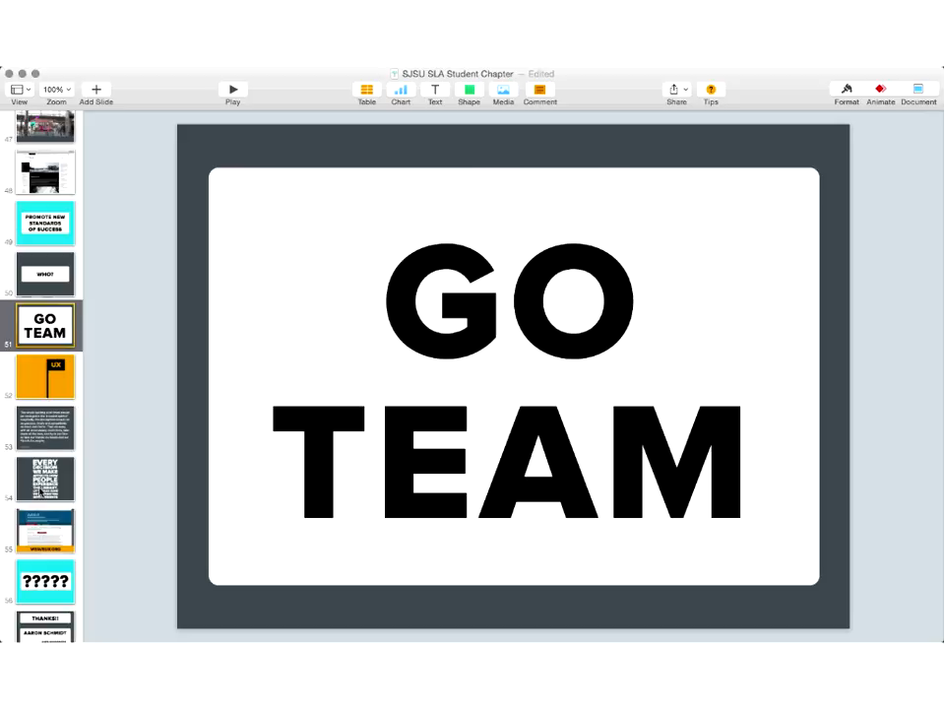
# - Show the library-experience layout slide, then the hospitality quote slide
pyautogui.click(43, 478)
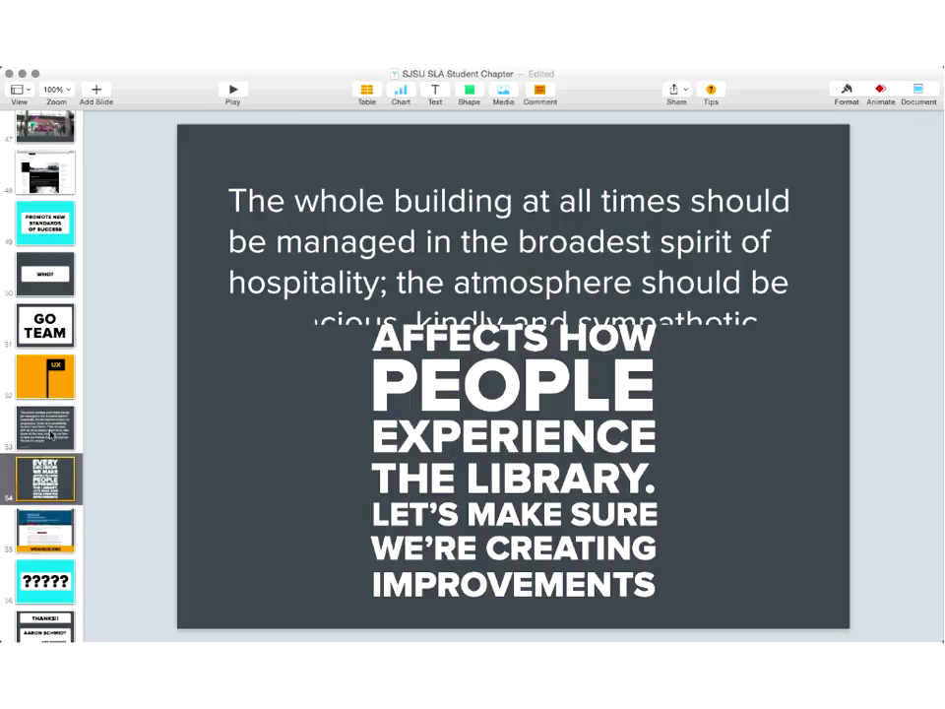
pyautogui.click(46, 425)
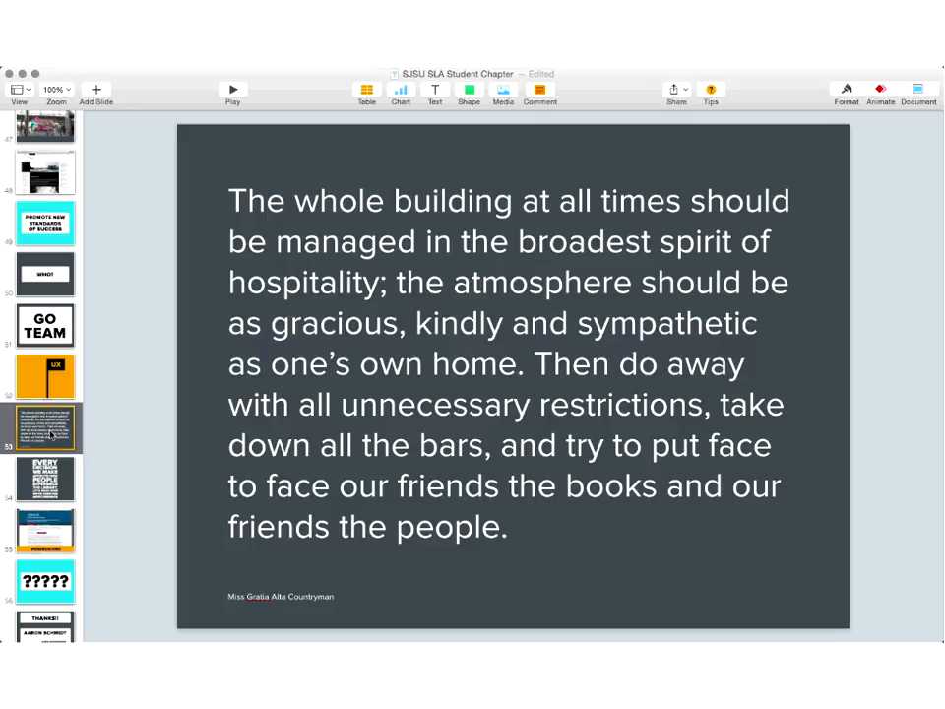
pyautogui.moveTo(51, 555)
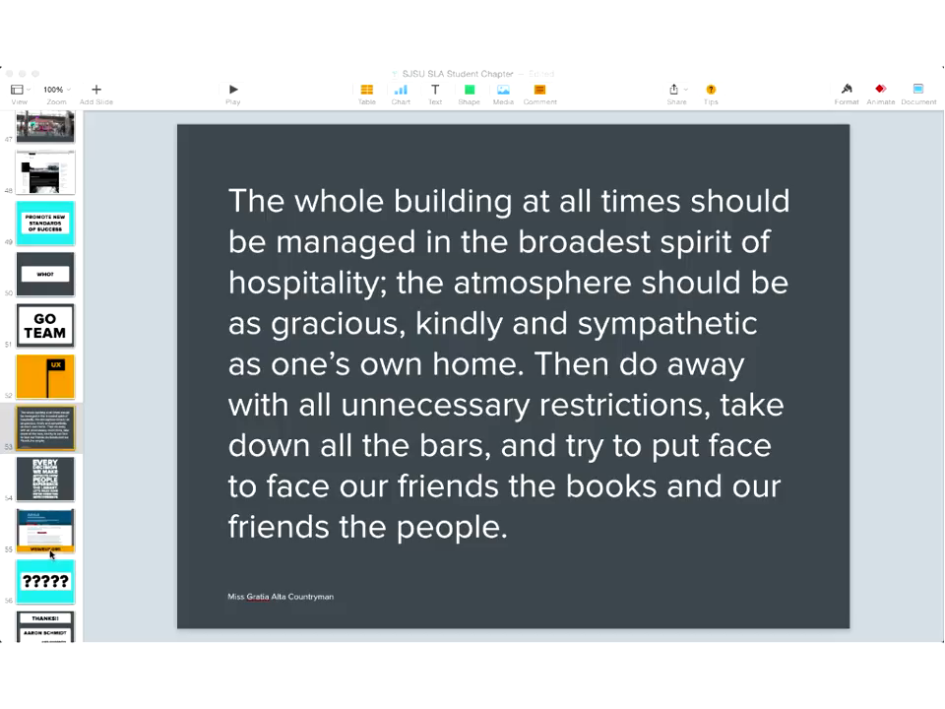
pyautogui.moveTo(98, 453)
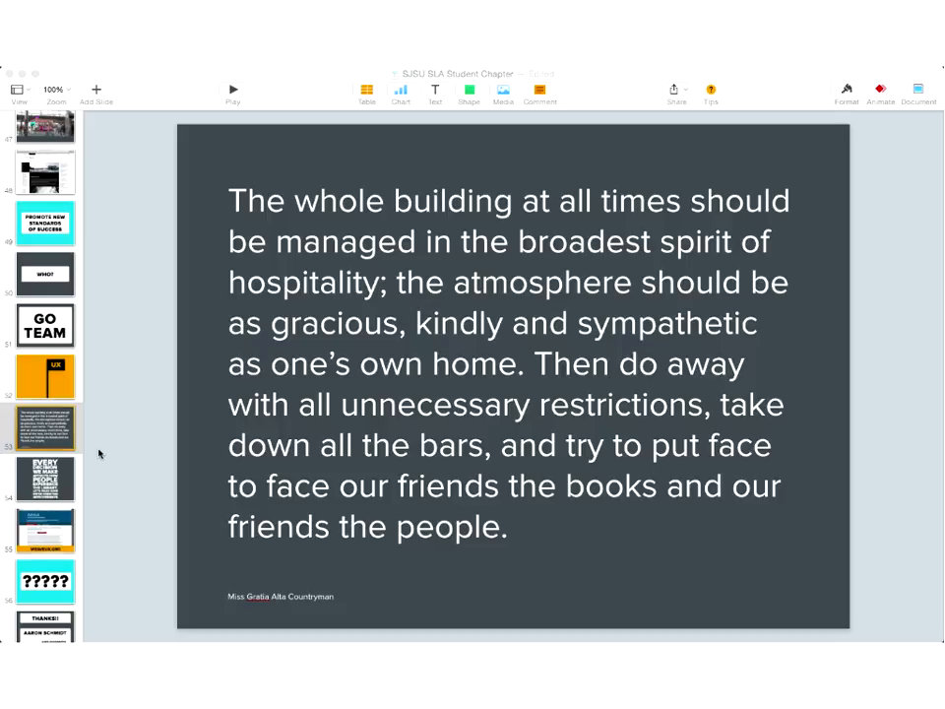
# - Scroll the navigator down toward the 'Useful, Usable, Desirable' book cover slide
pyautogui.scroll(-3)
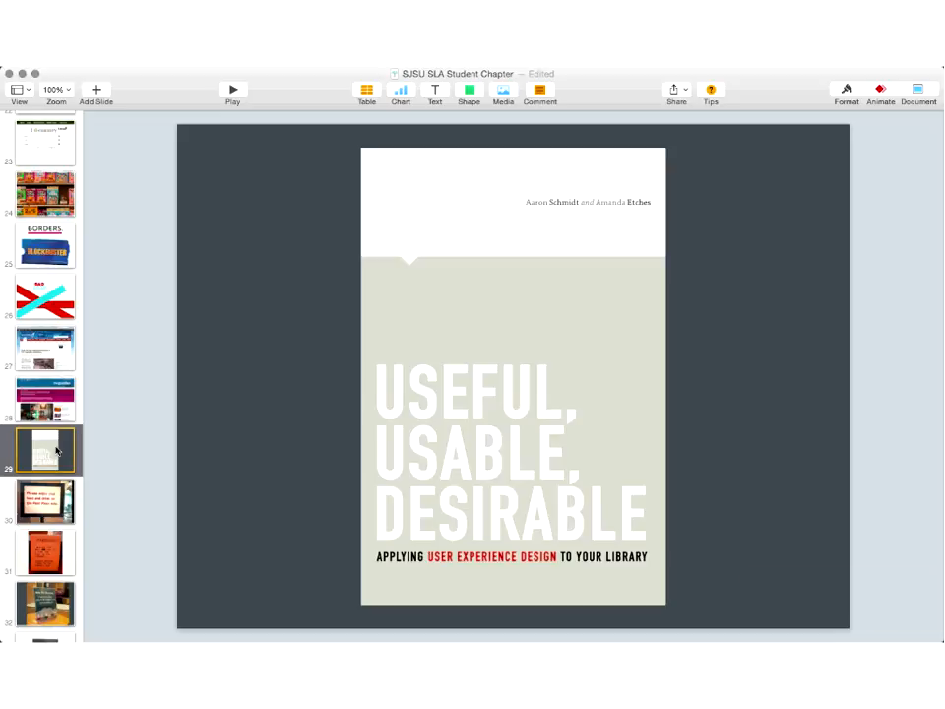
pyautogui.scroll(-3)
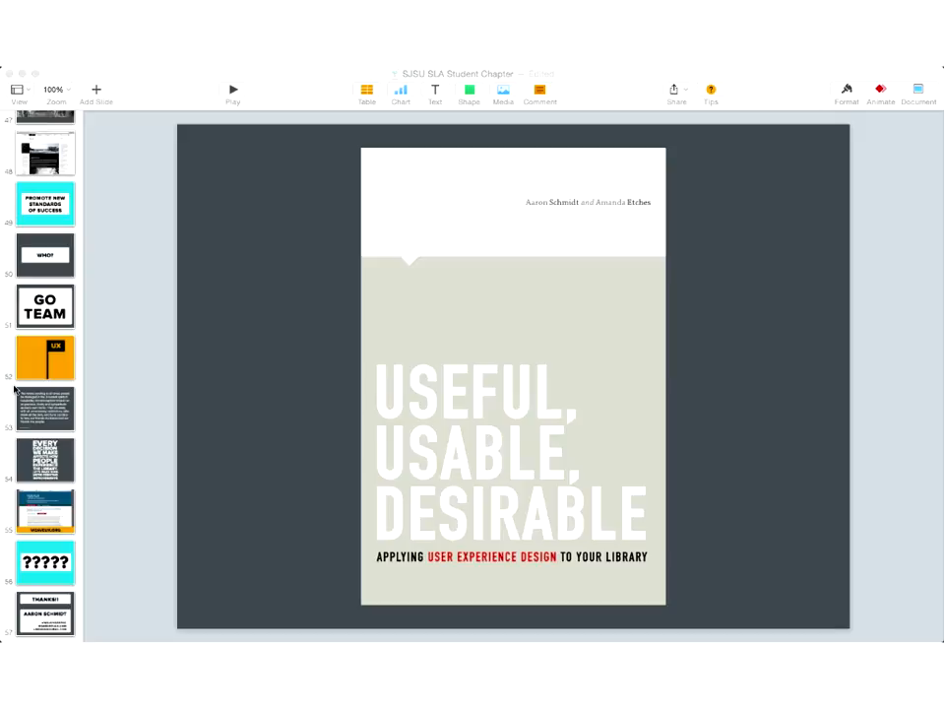
pyautogui.moveTo(8, 445)
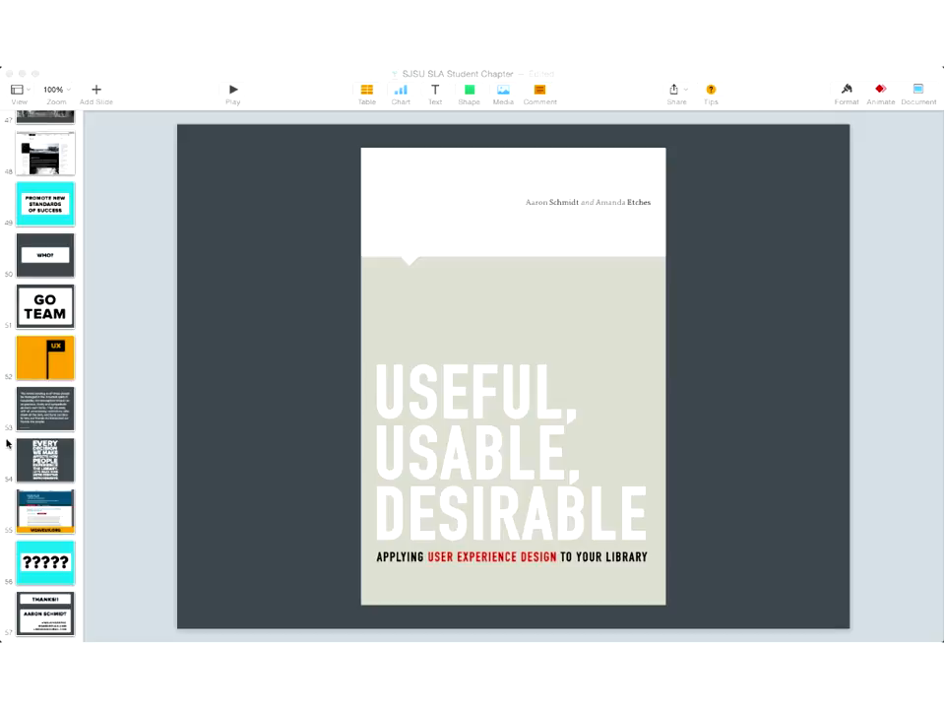
# - Jump from the '?????' questions slide to the closing 'THANKS!!' contact slide
pyautogui.click(46, 614)
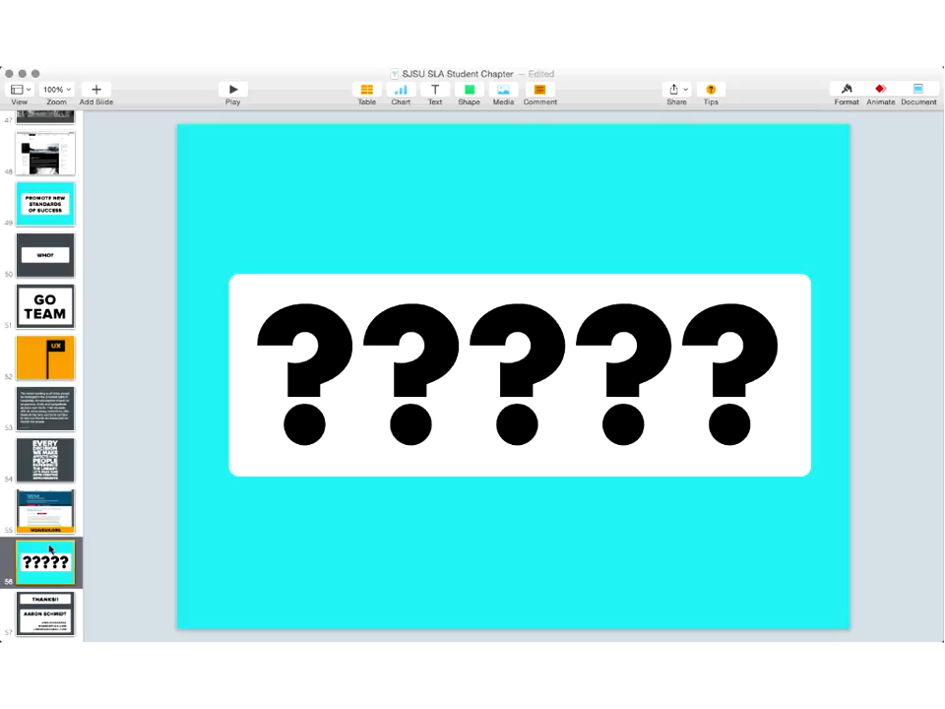
pyautogui.moveTo(189, 148)
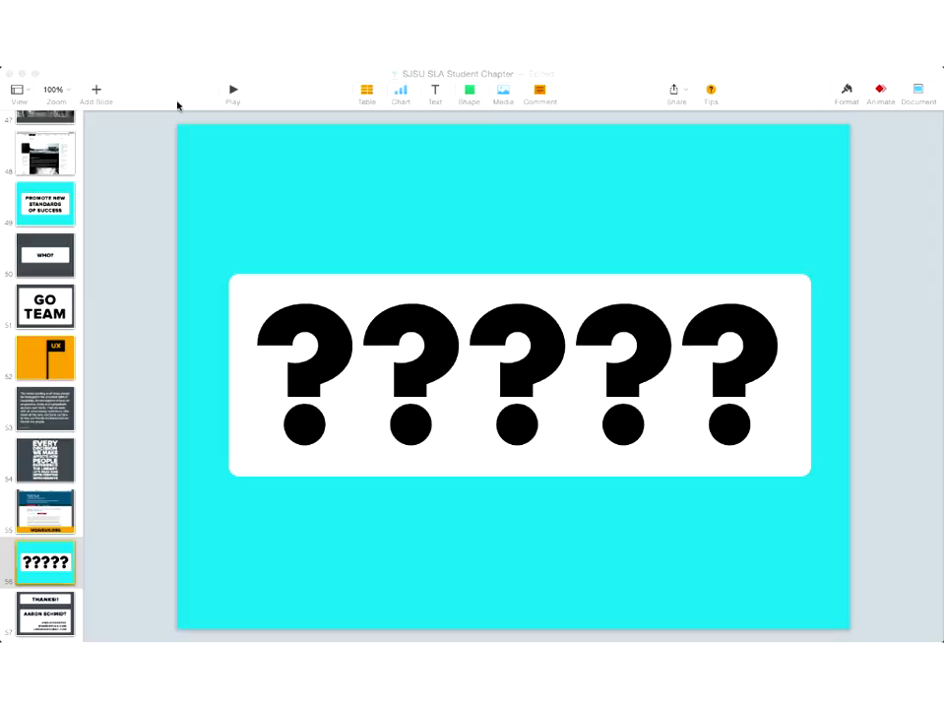
pyautogui.moveTo(112, 498)
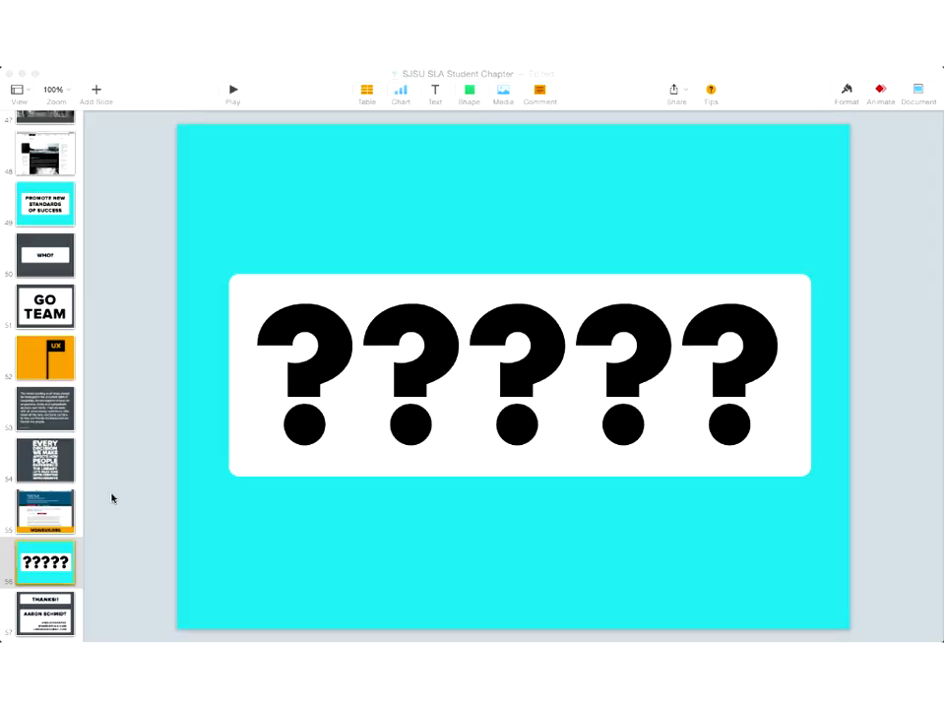
pyautogui.click(45, 614)
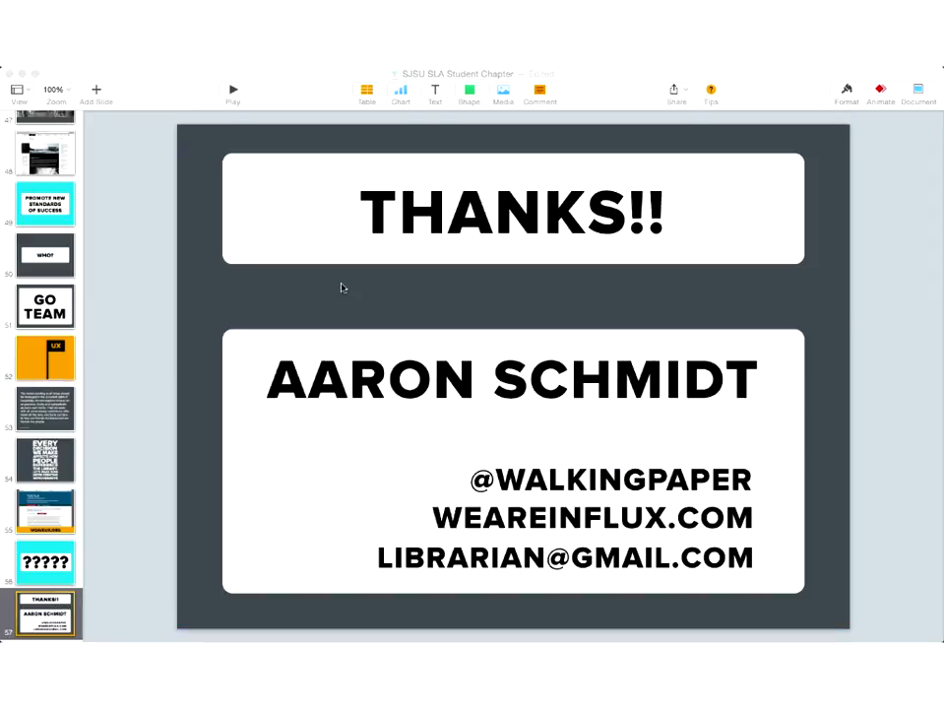